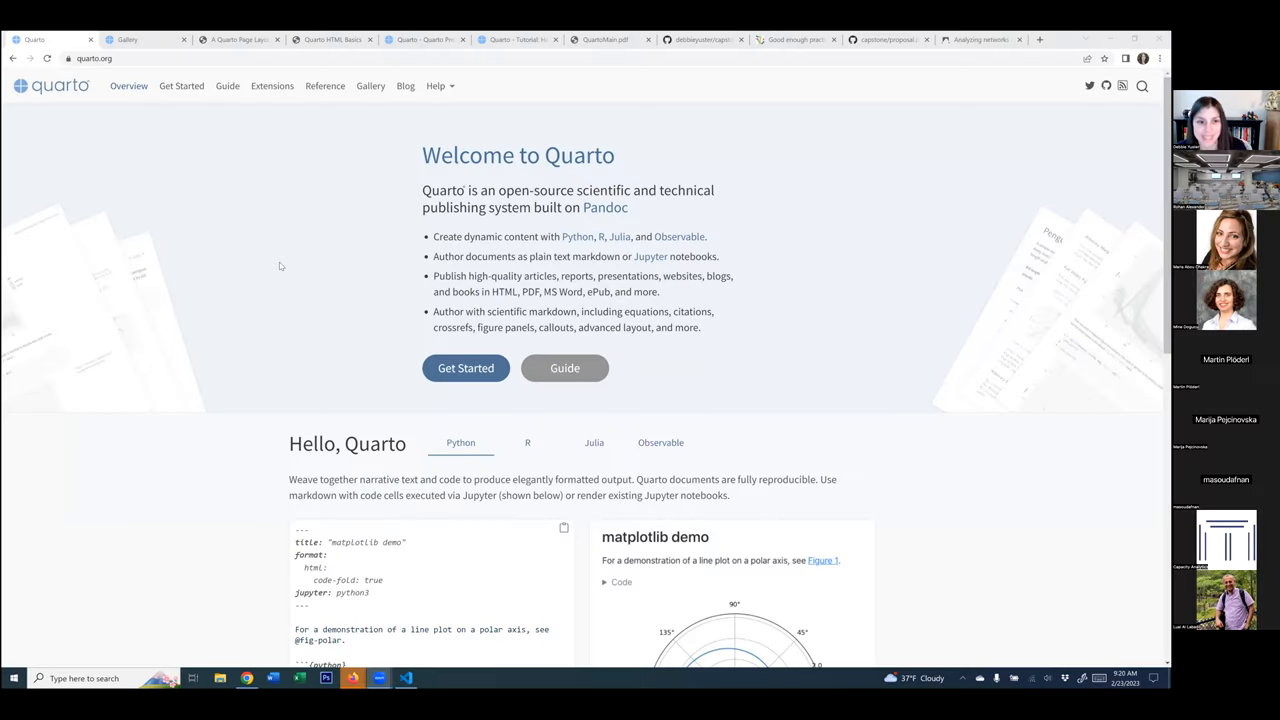
mouse_move(314, 281)
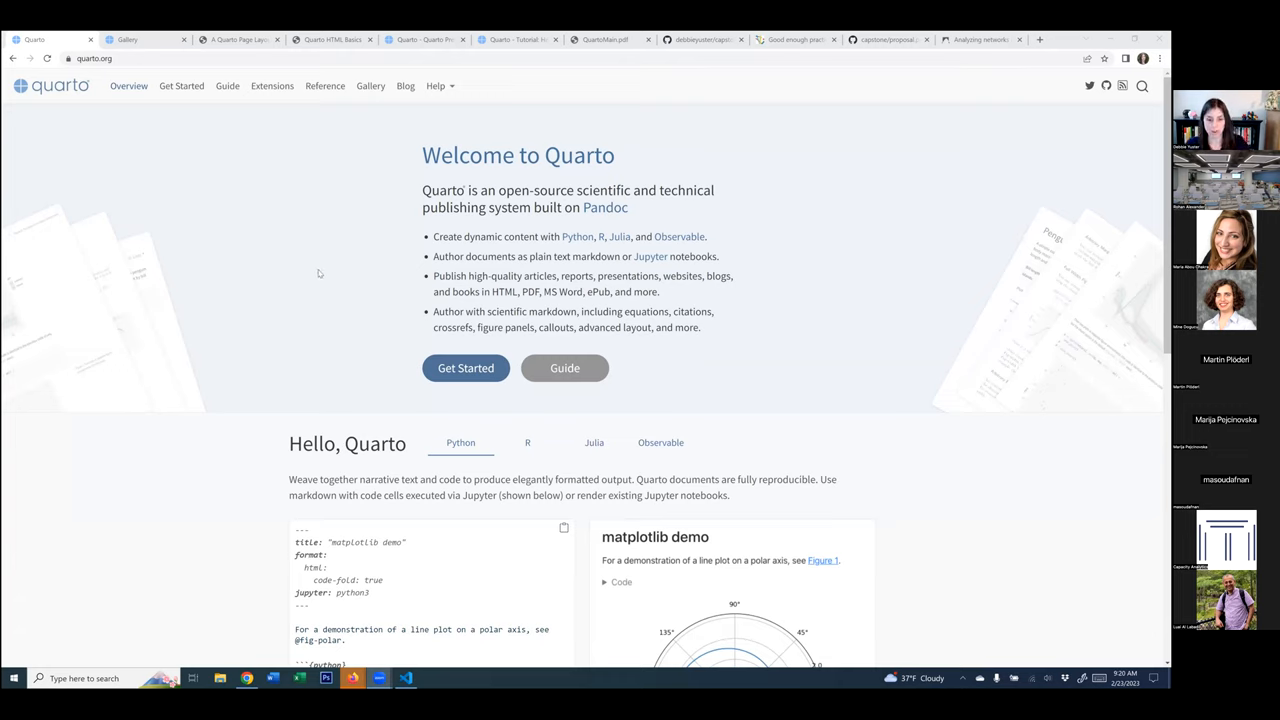
mouse_move(202, 323)
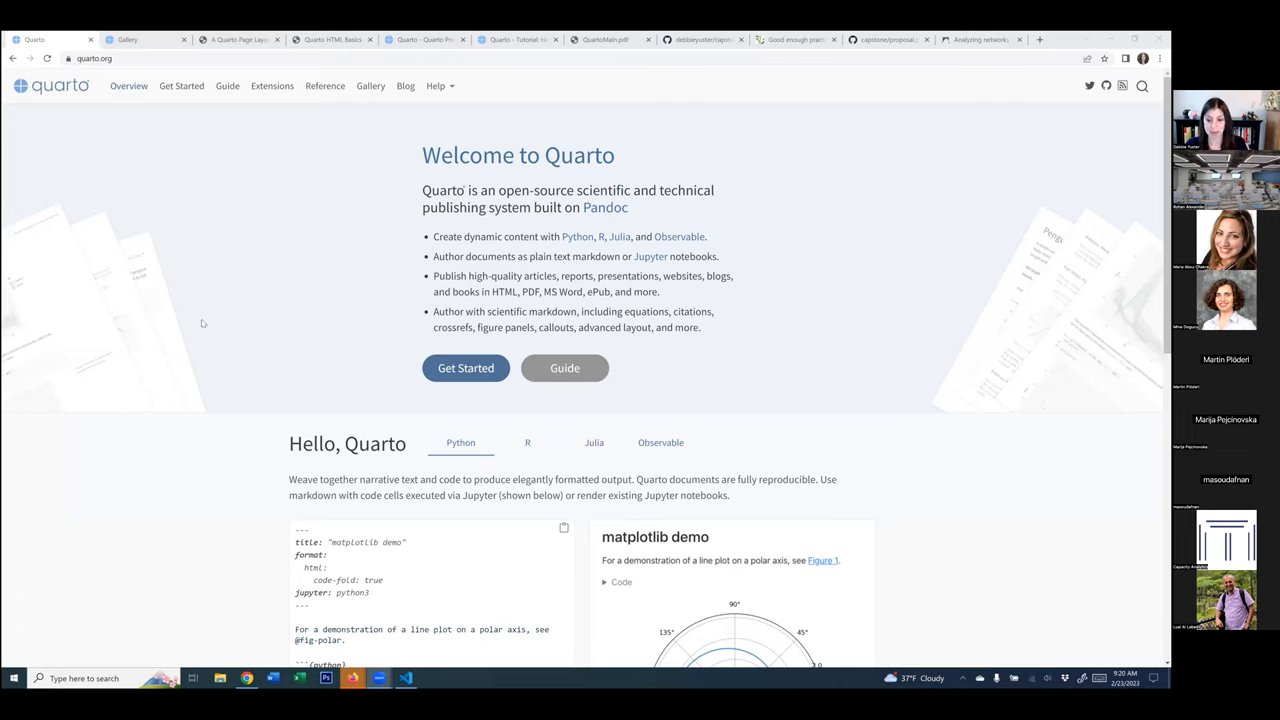
mouse_move(196, 323)
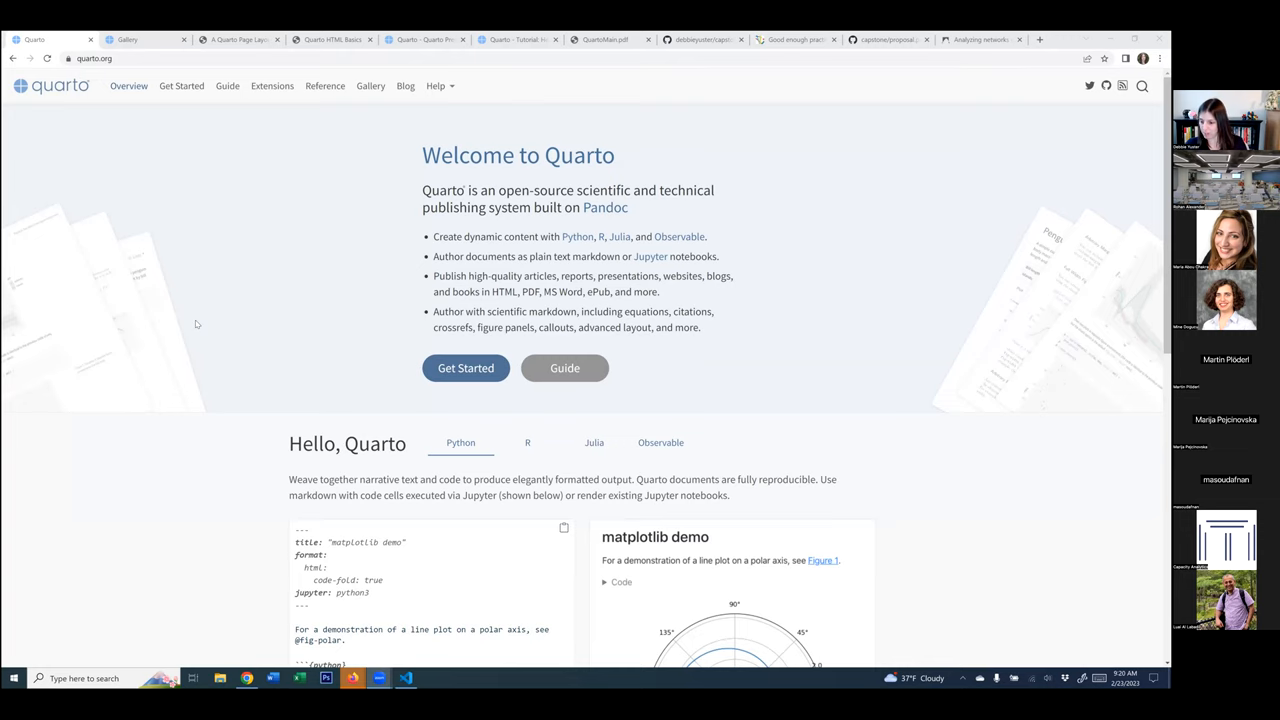
mouse_move(160, 320)
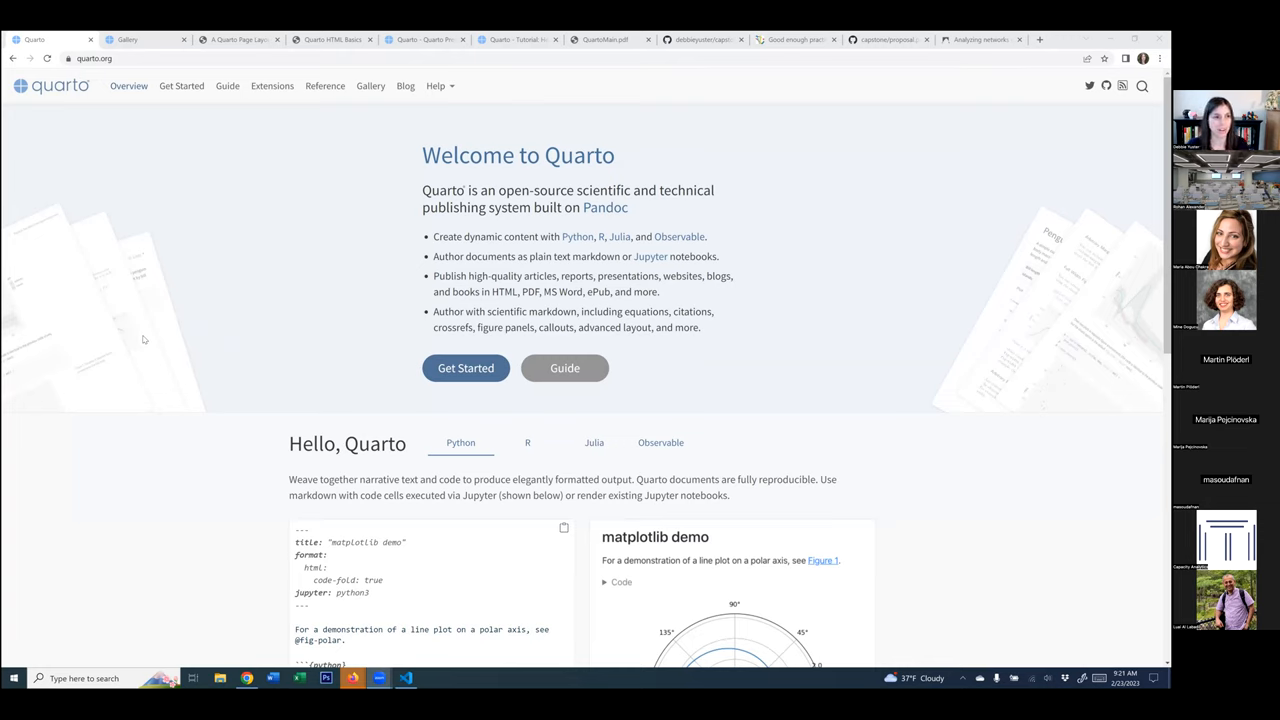
mouse_move(155, 347)
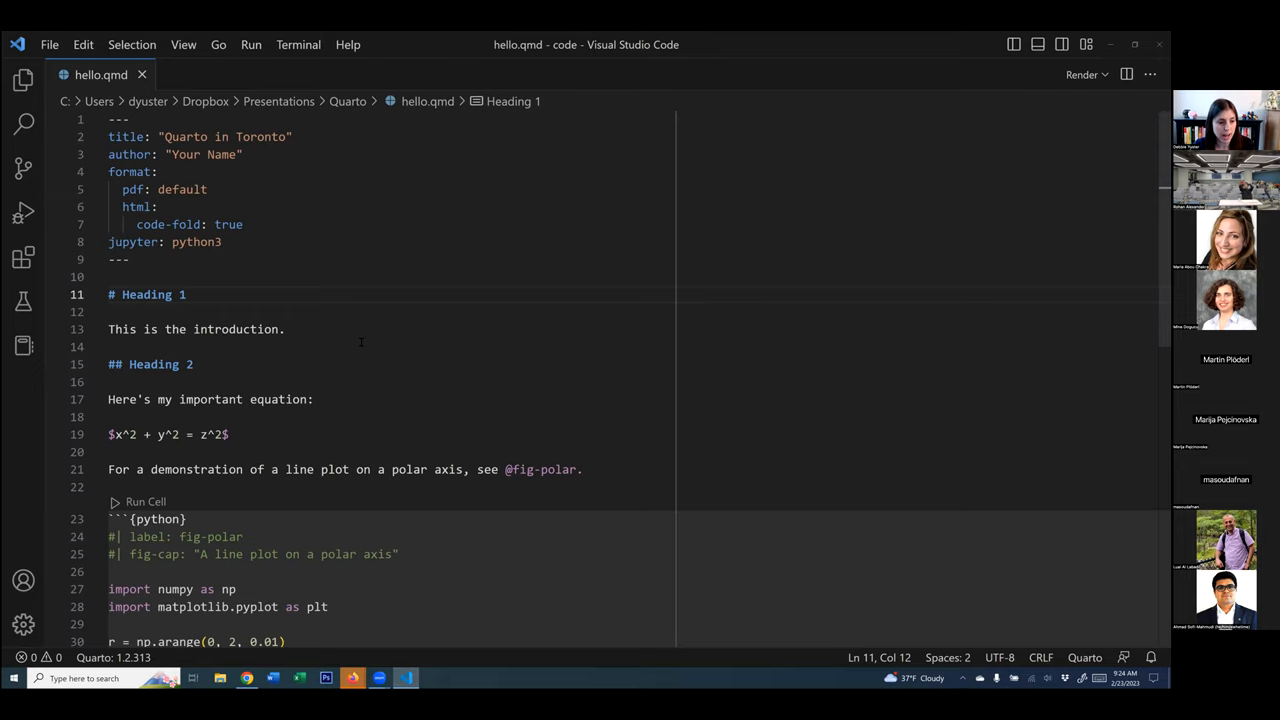
- Scroll through hello.qmd to look over the polar-plot code cell
scroll(down, 3)
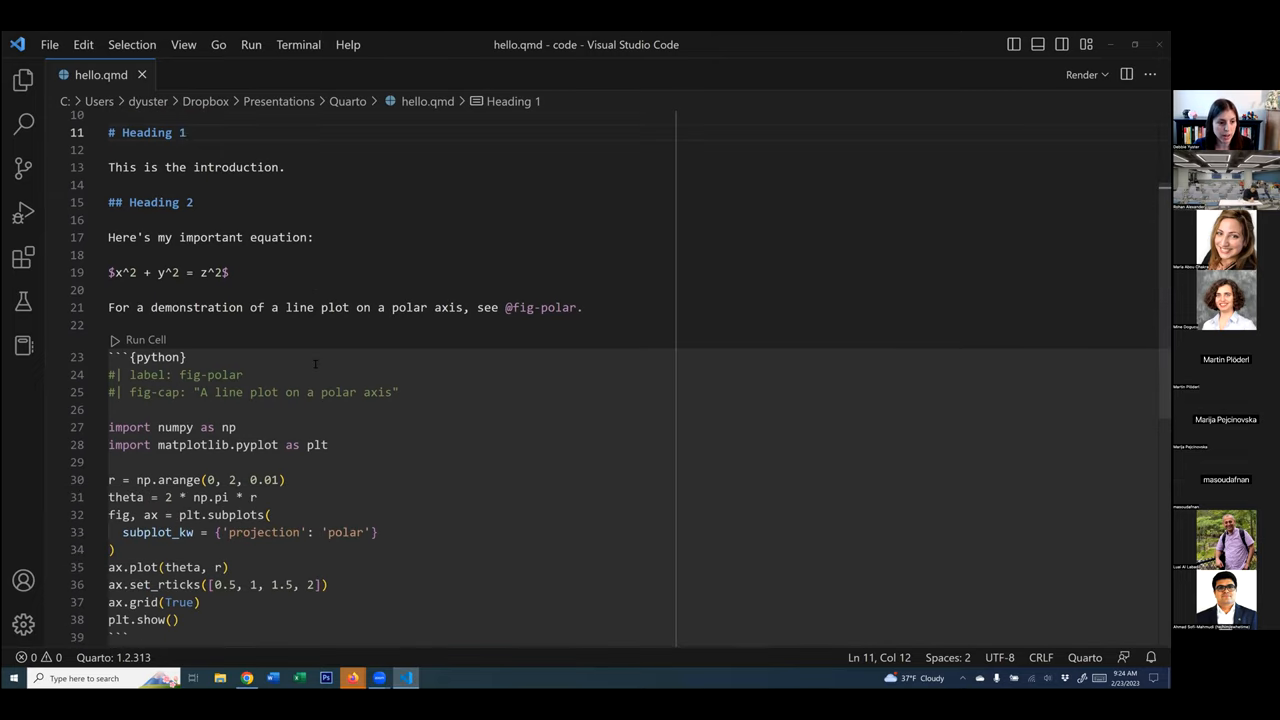
scroll(down, 3)
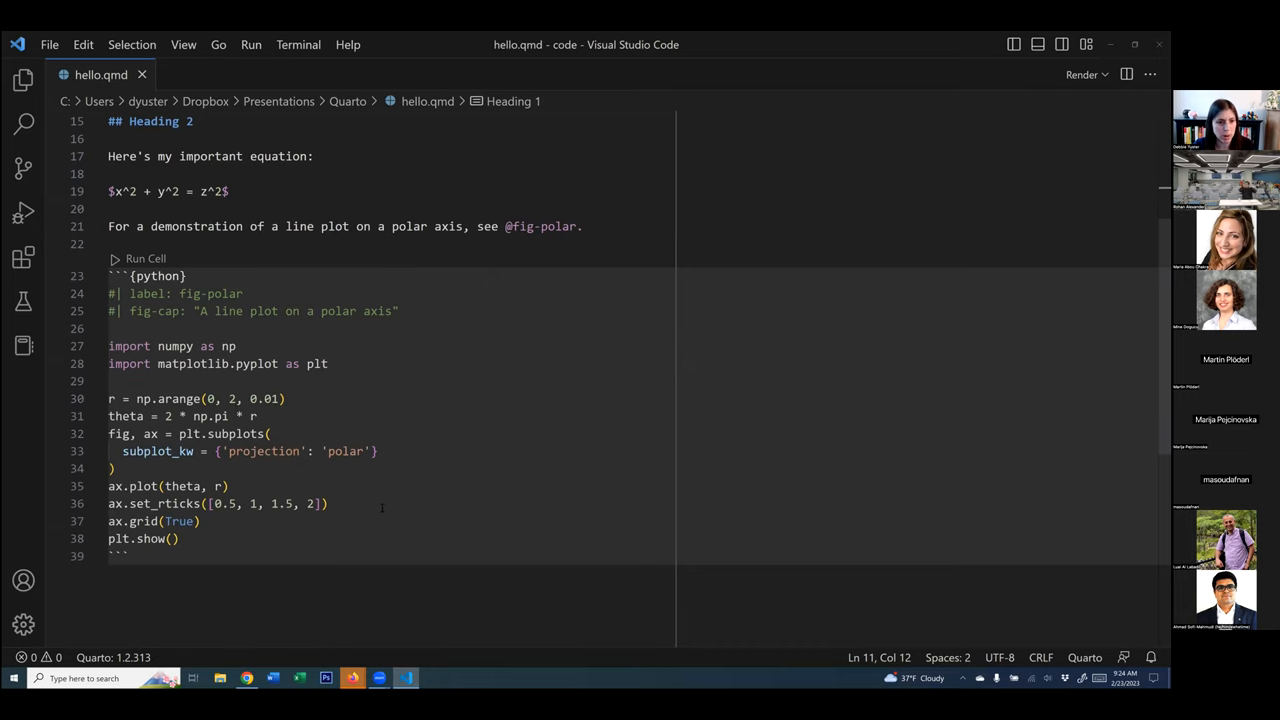
scroll(up, 3)
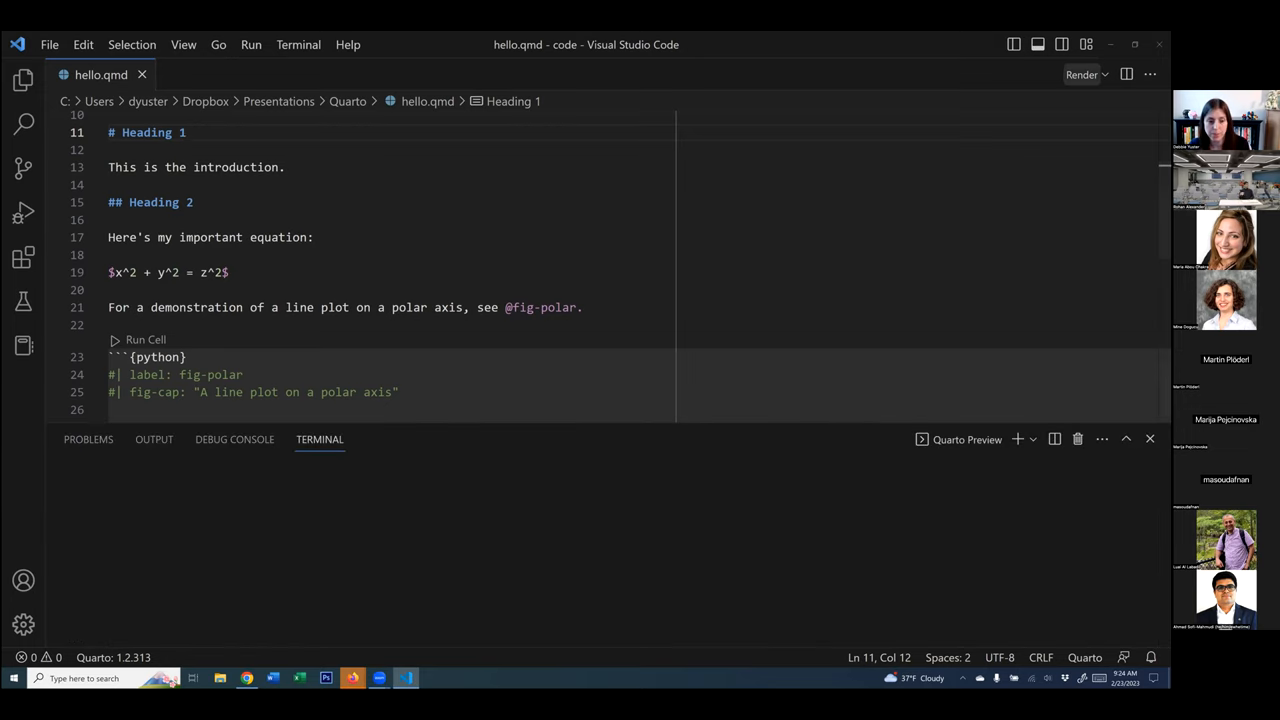
- Render hello.qmd to hello.pdf and show the two-page result in the preview pane
click(1081, 74)
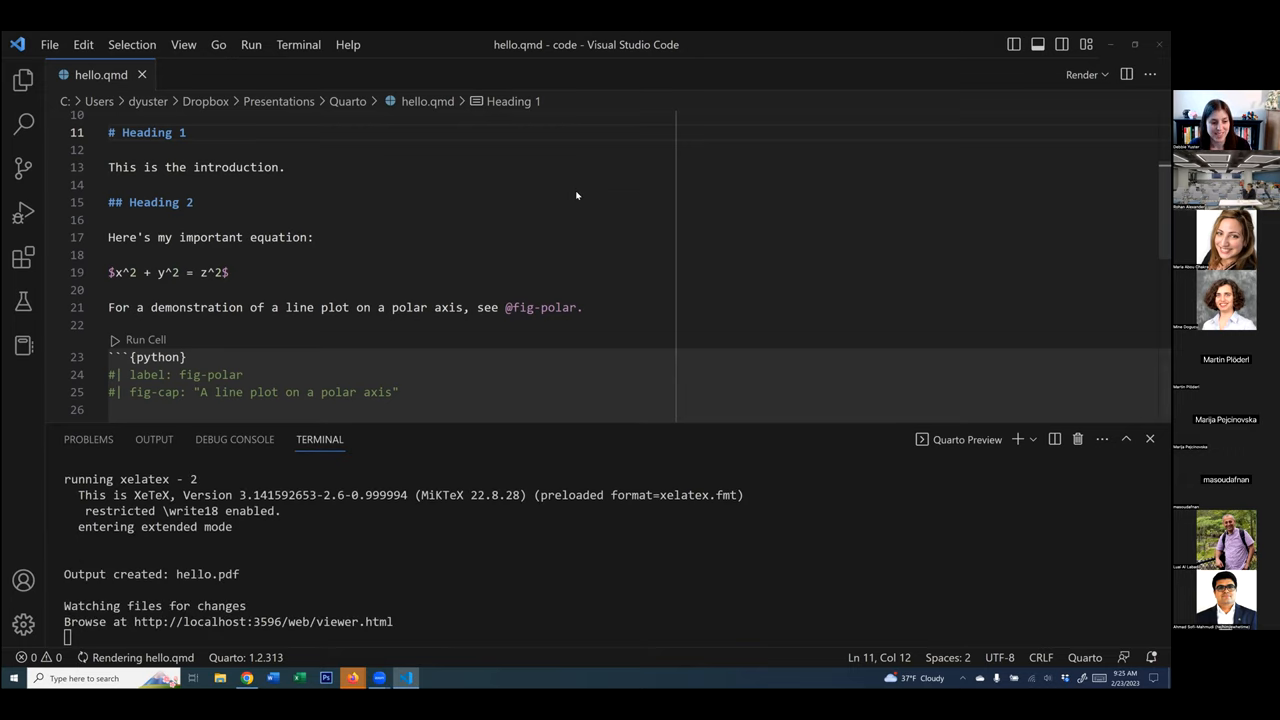
click(966, 439)
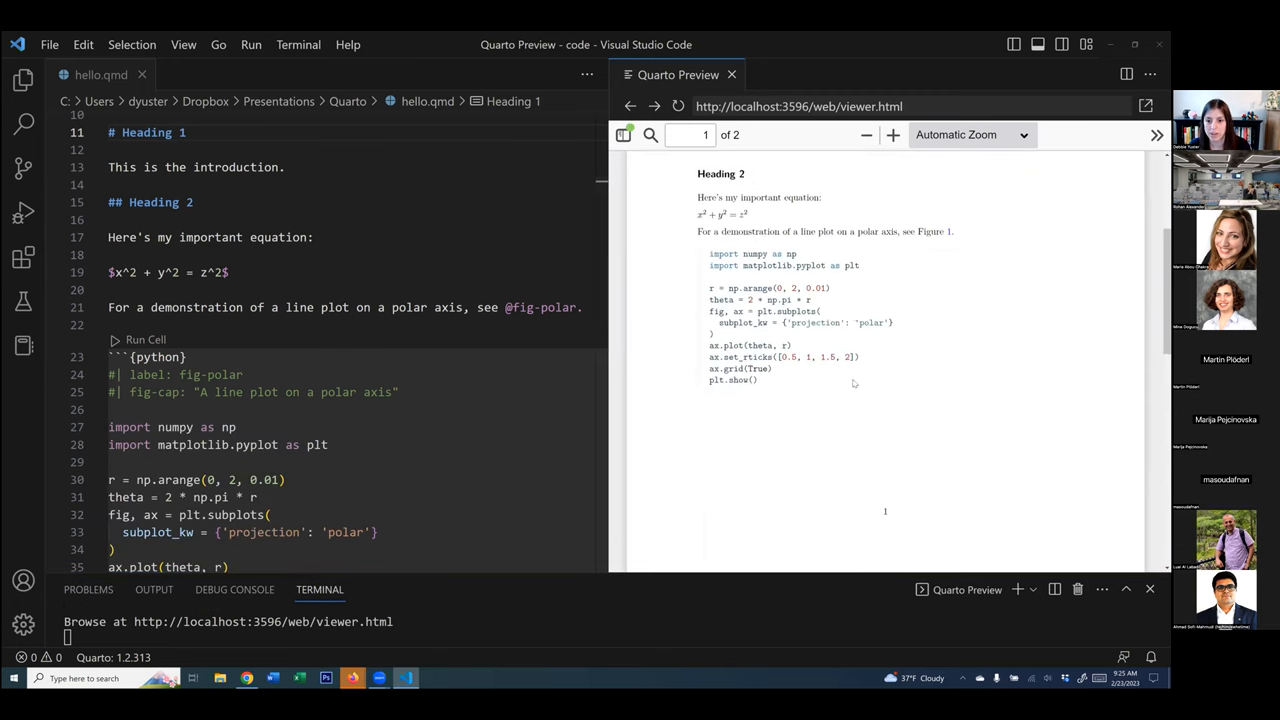
- Append " Hello Toronto!" to the introduction on line 13 and save so the PDF re-renders
scroll(down, 3)
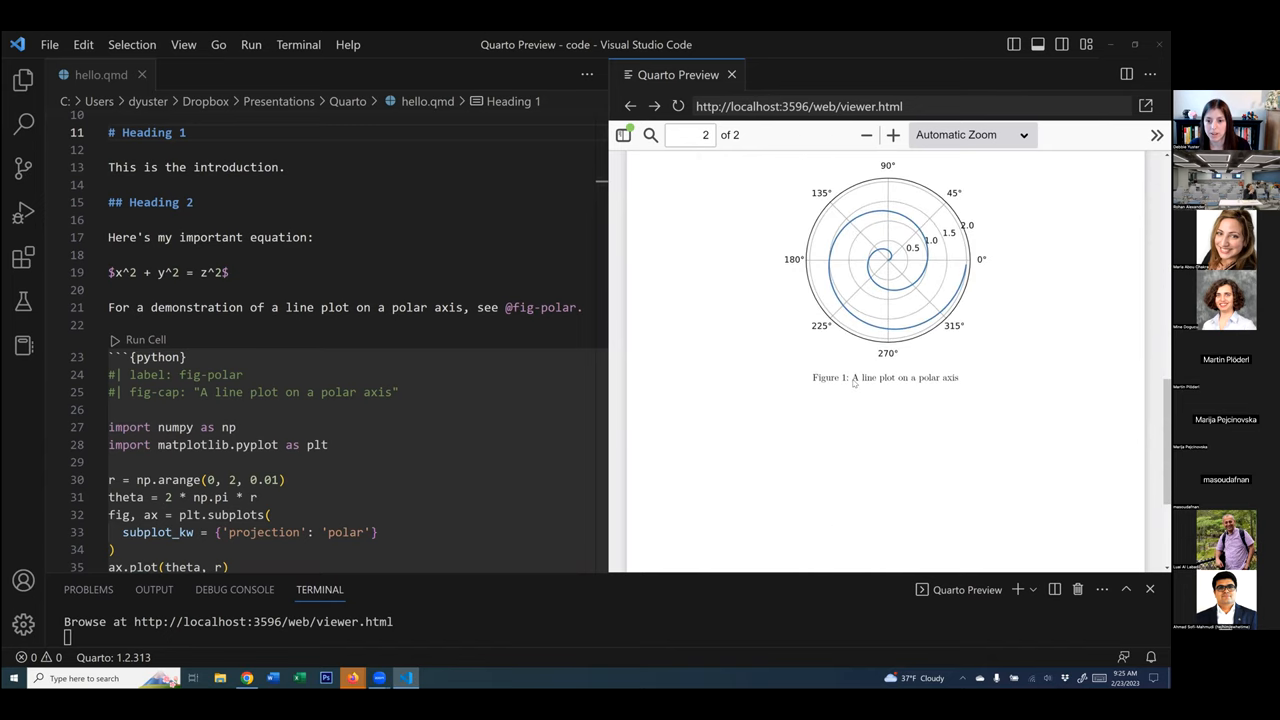
scroll(up, 3)
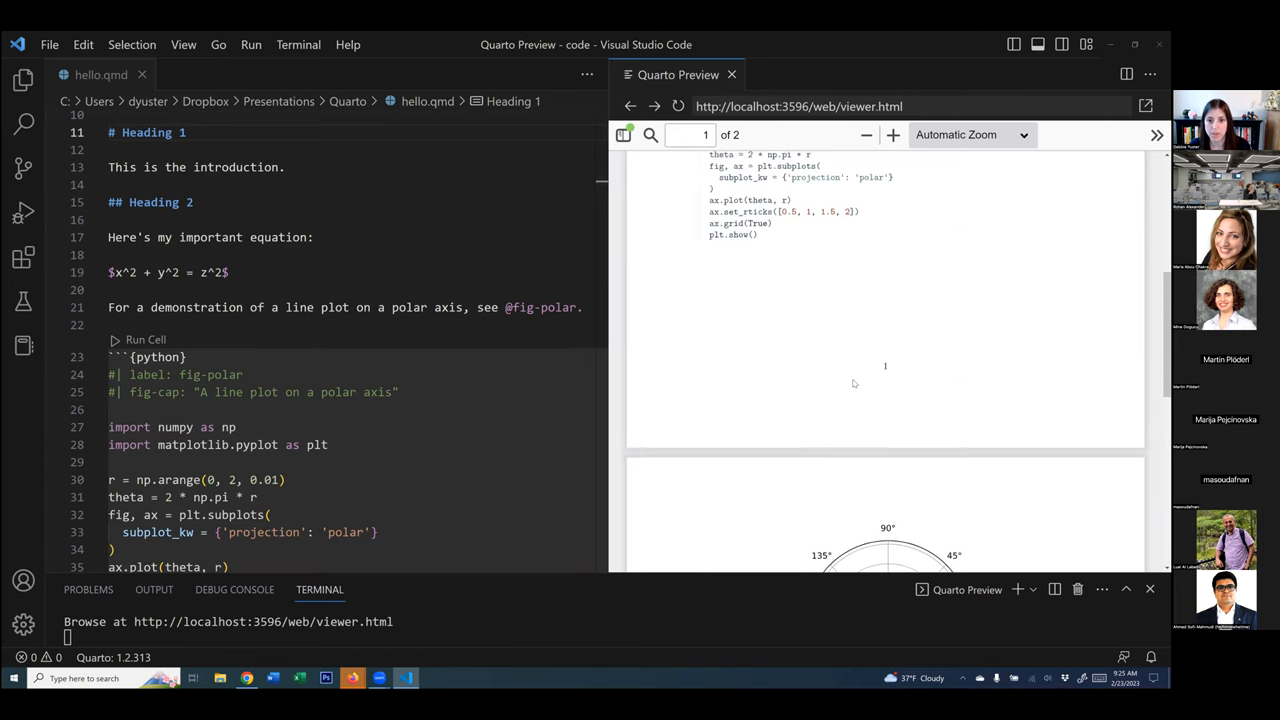
click(286, 167)
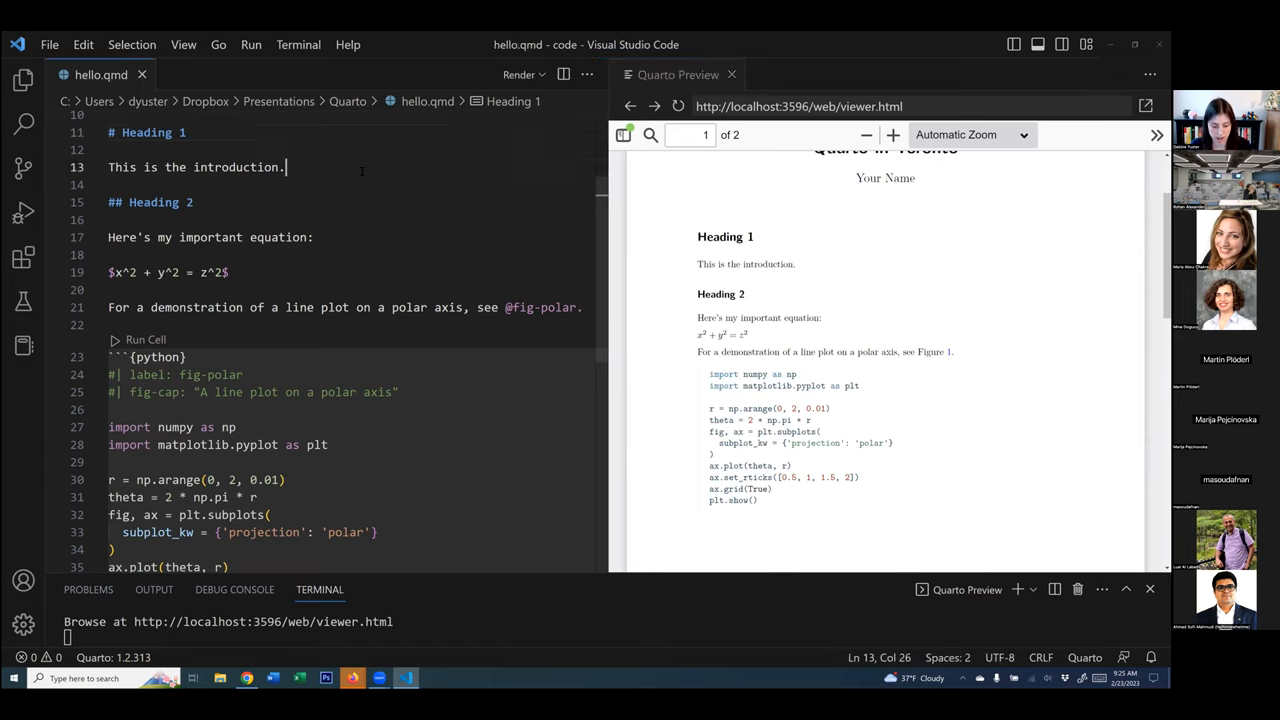
text(Hello)
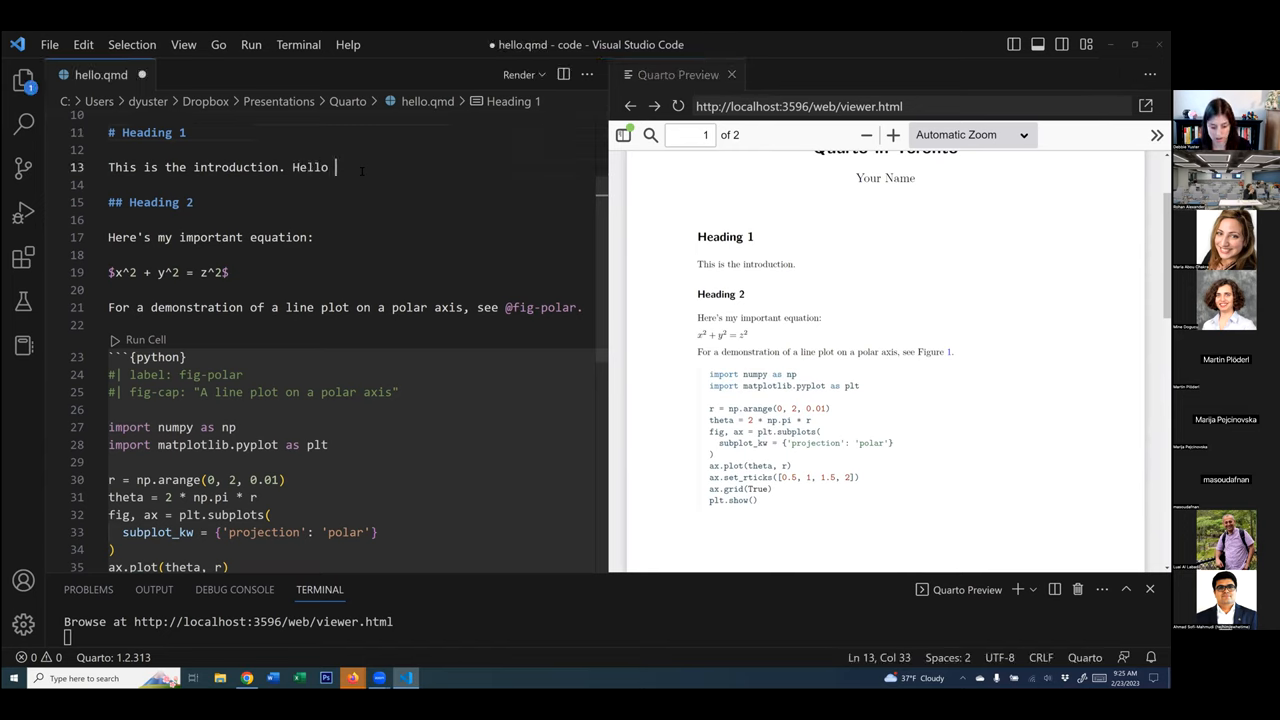
text(Toronto!)
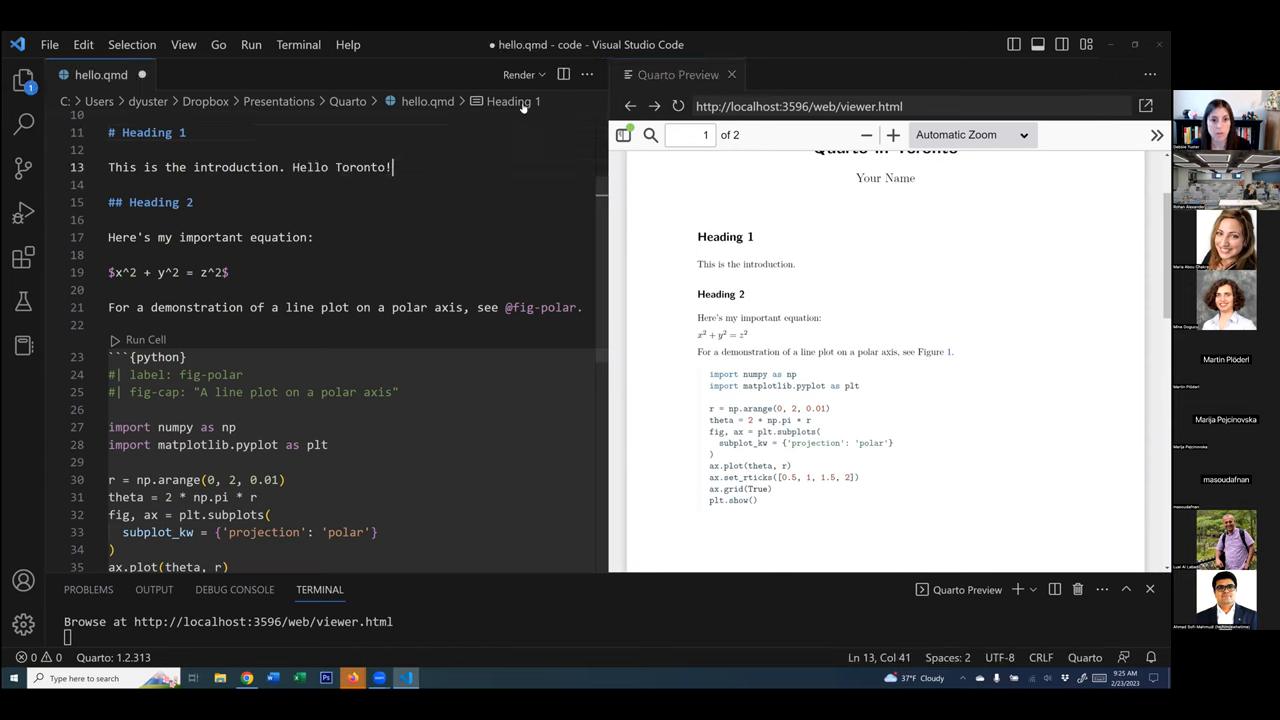
key(ctrl+s)
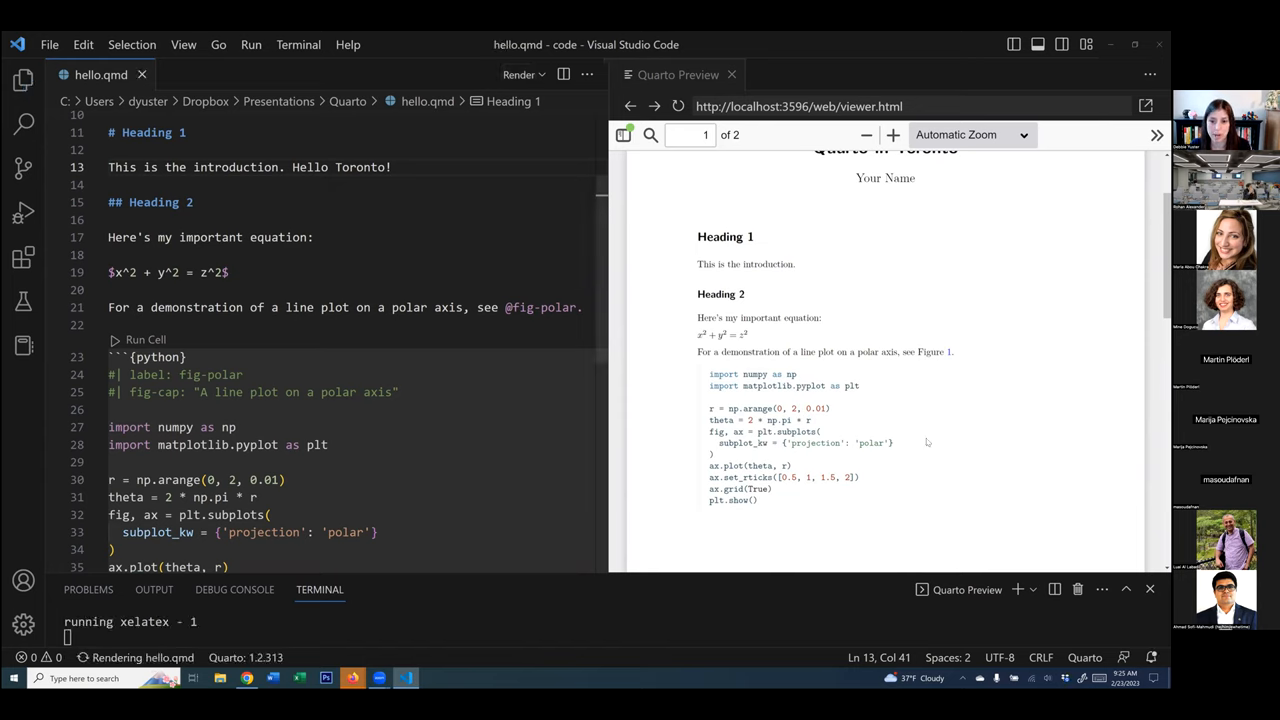
mouse_move(830, 270)
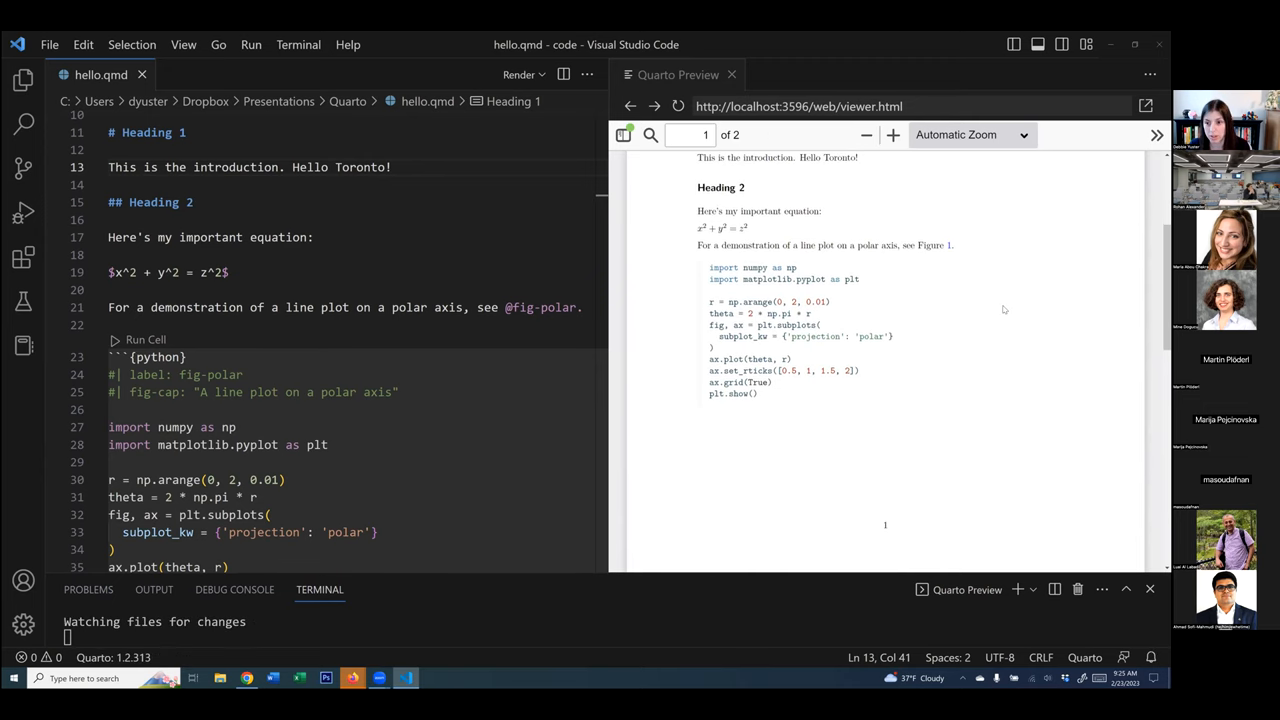
scroll(up, 3)
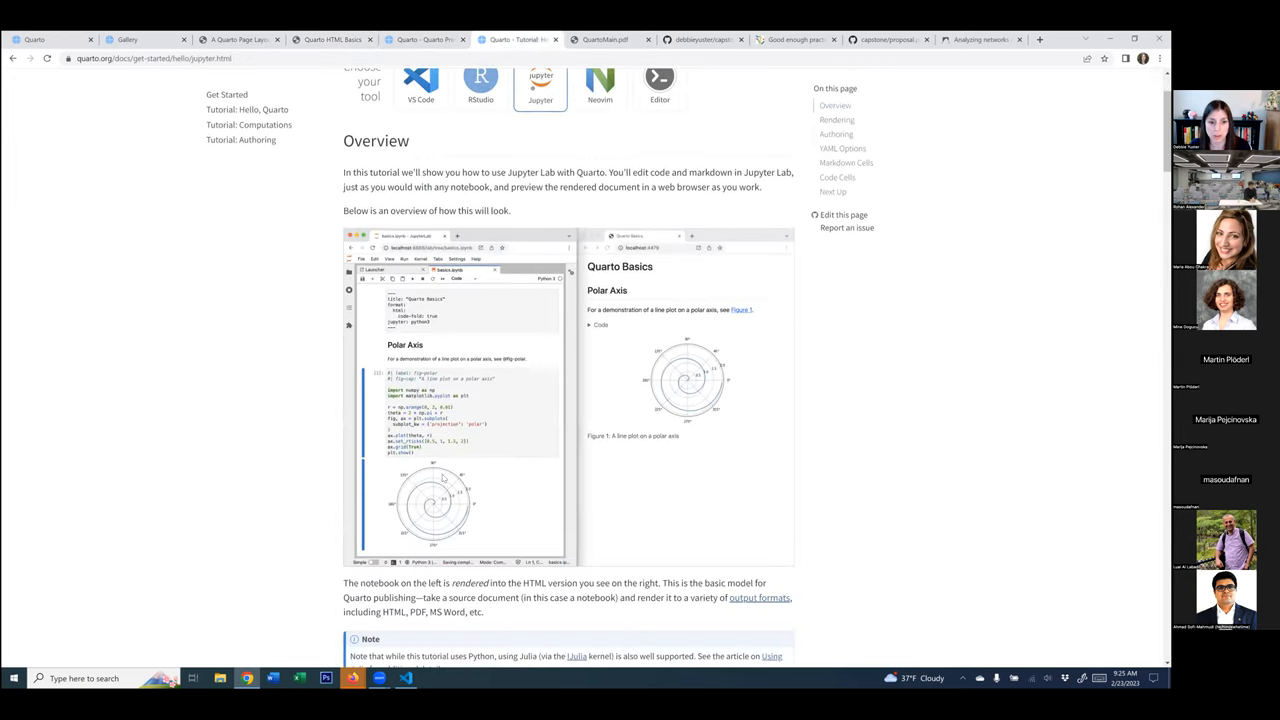
mouse_move(458, 391)
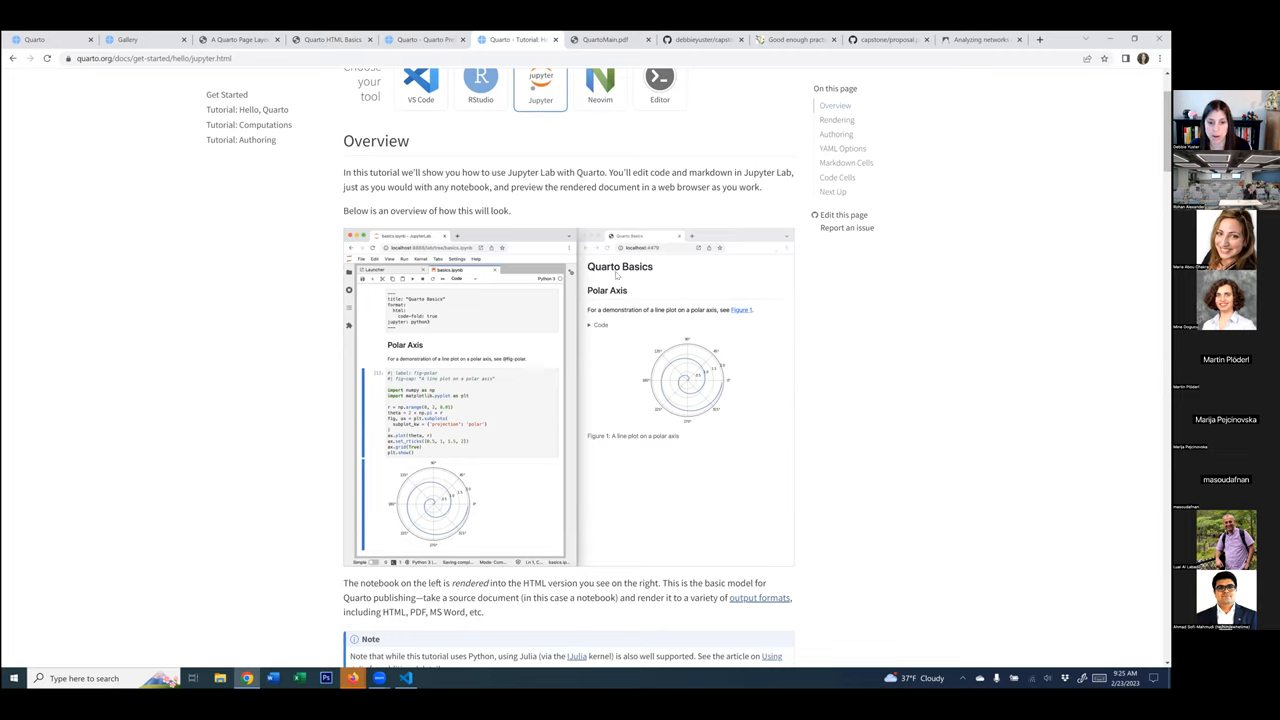
mouse_move(757, 410)
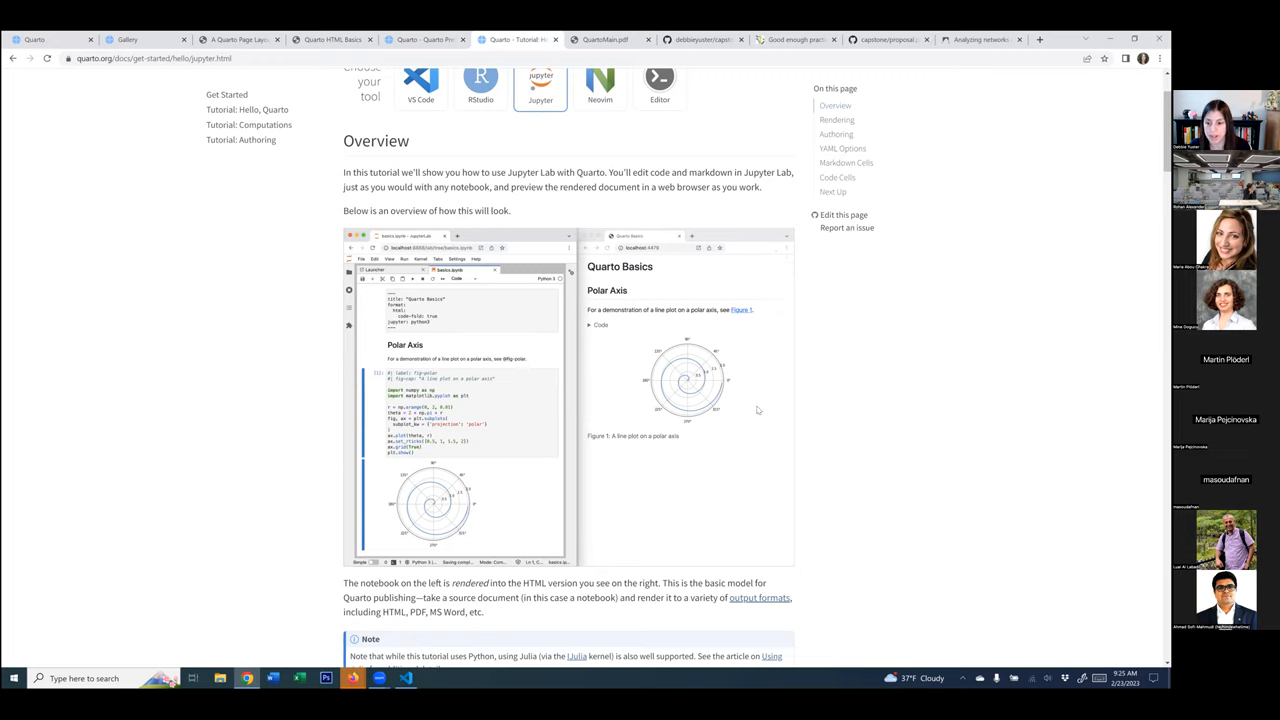
mouse_move(741, 405)
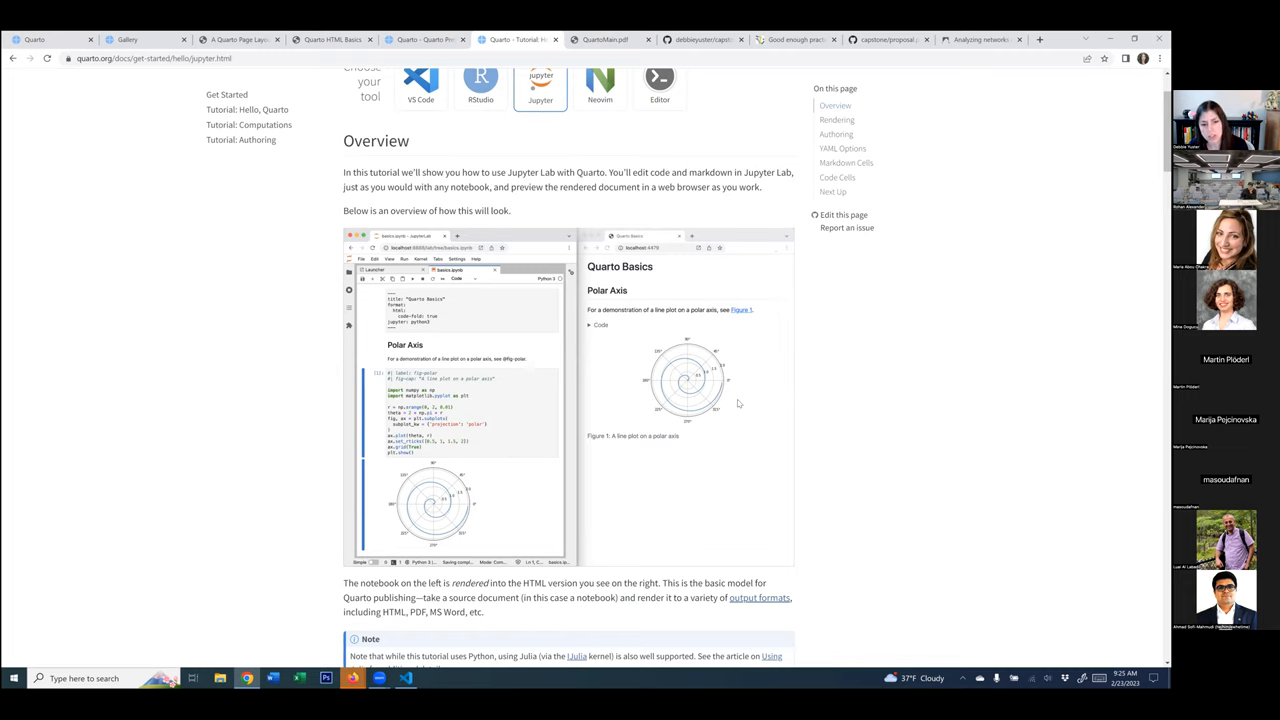
mouse_move(714, 410)
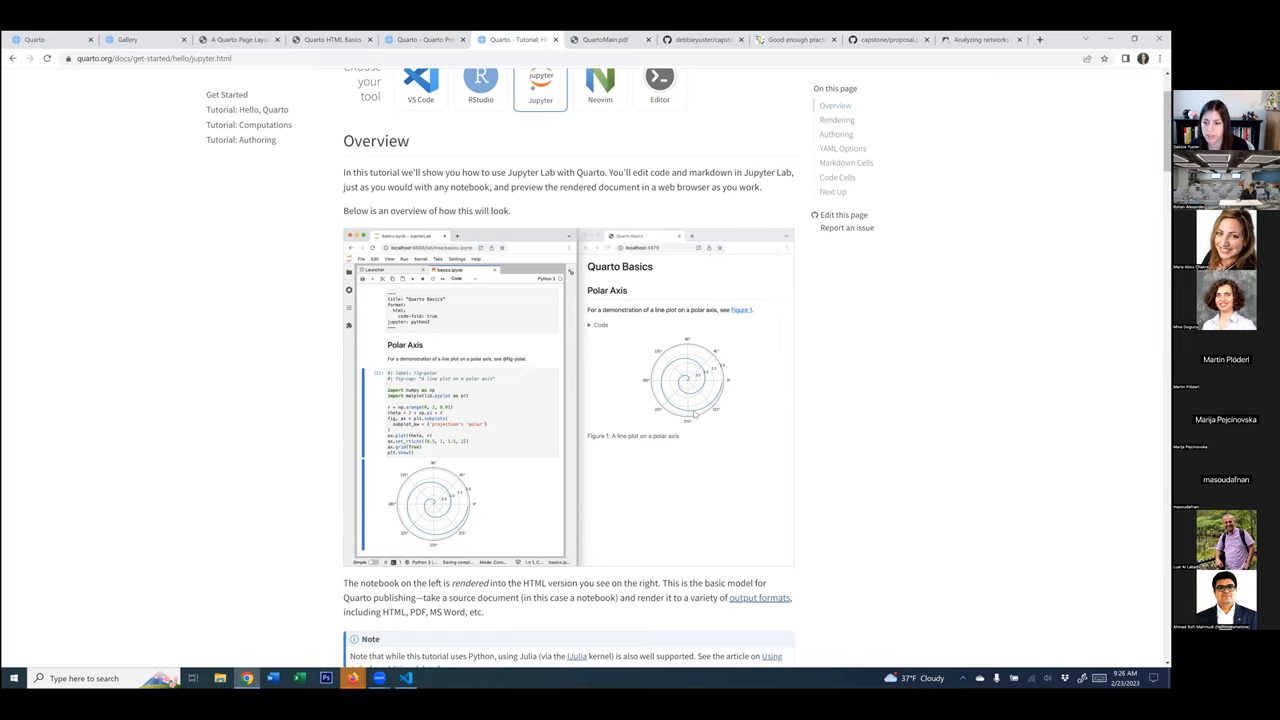
mouse_move(621, 198)
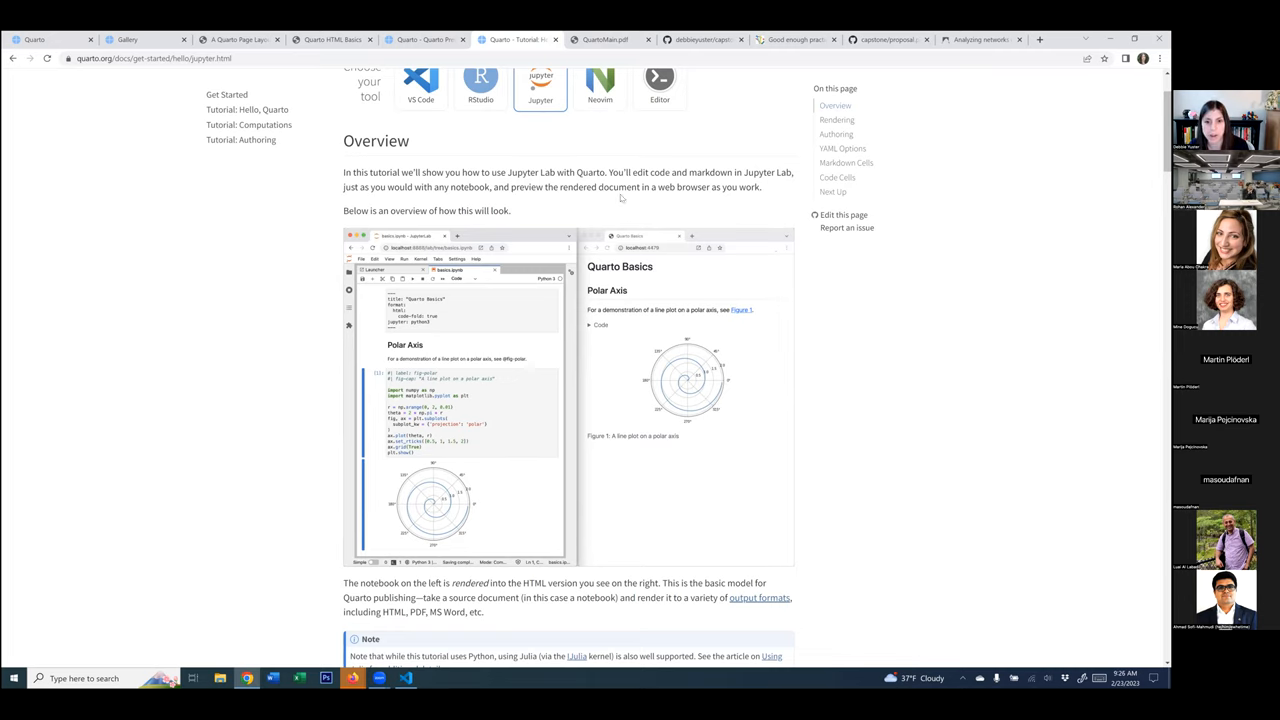
- Switch from the Quarto Jupyter tutorial to the QuartoMain.pdf report tab
click(603, 39)
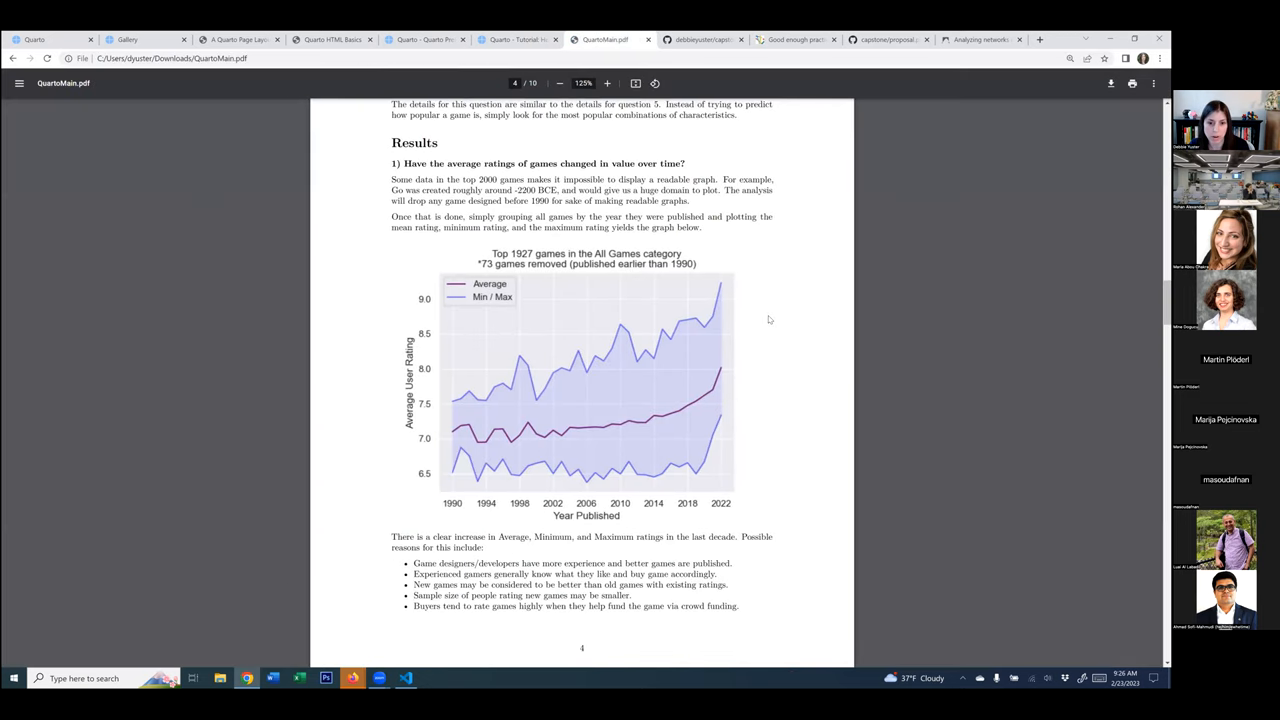
scroll(up, 3)
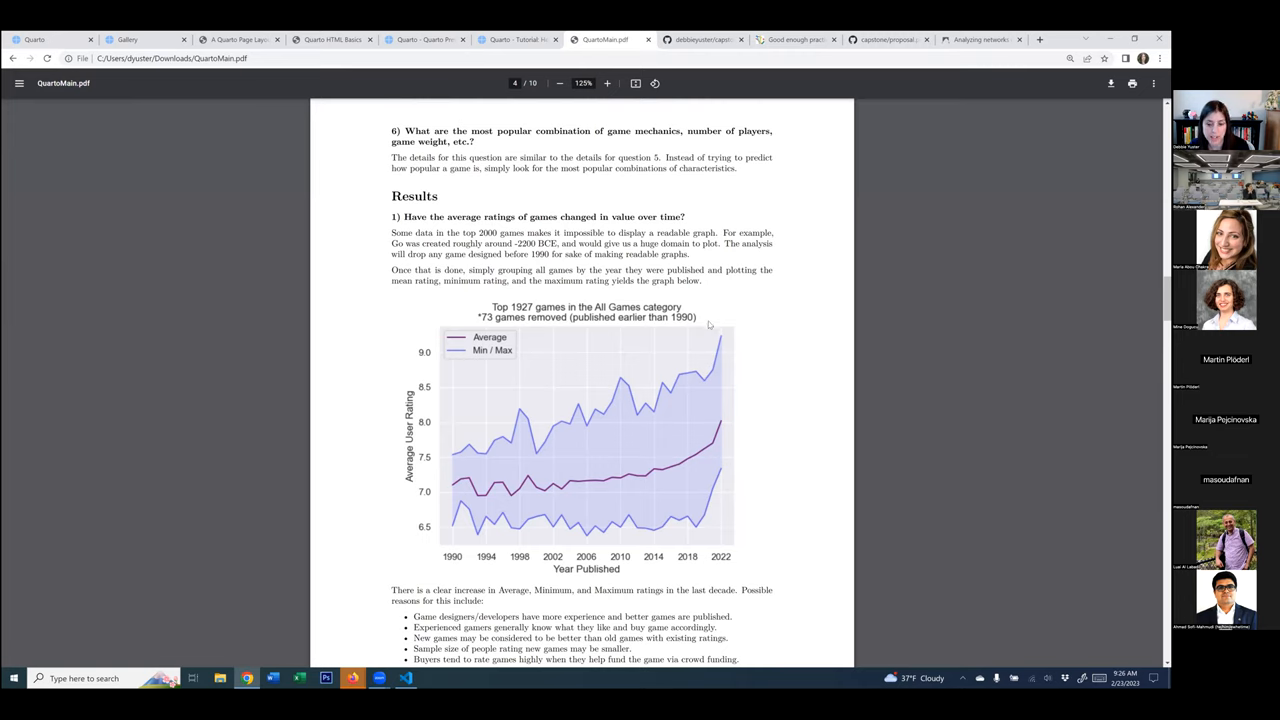
mouse_move(340, 294)
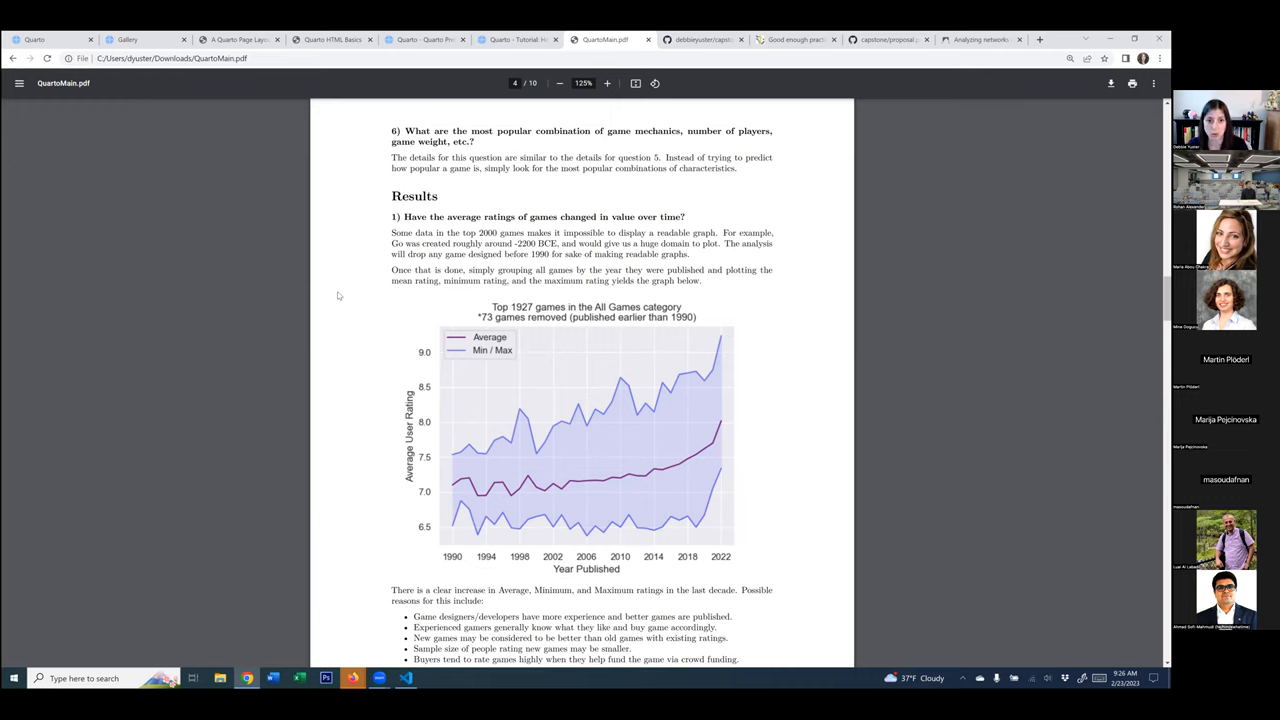
mouse_move(326, 299)
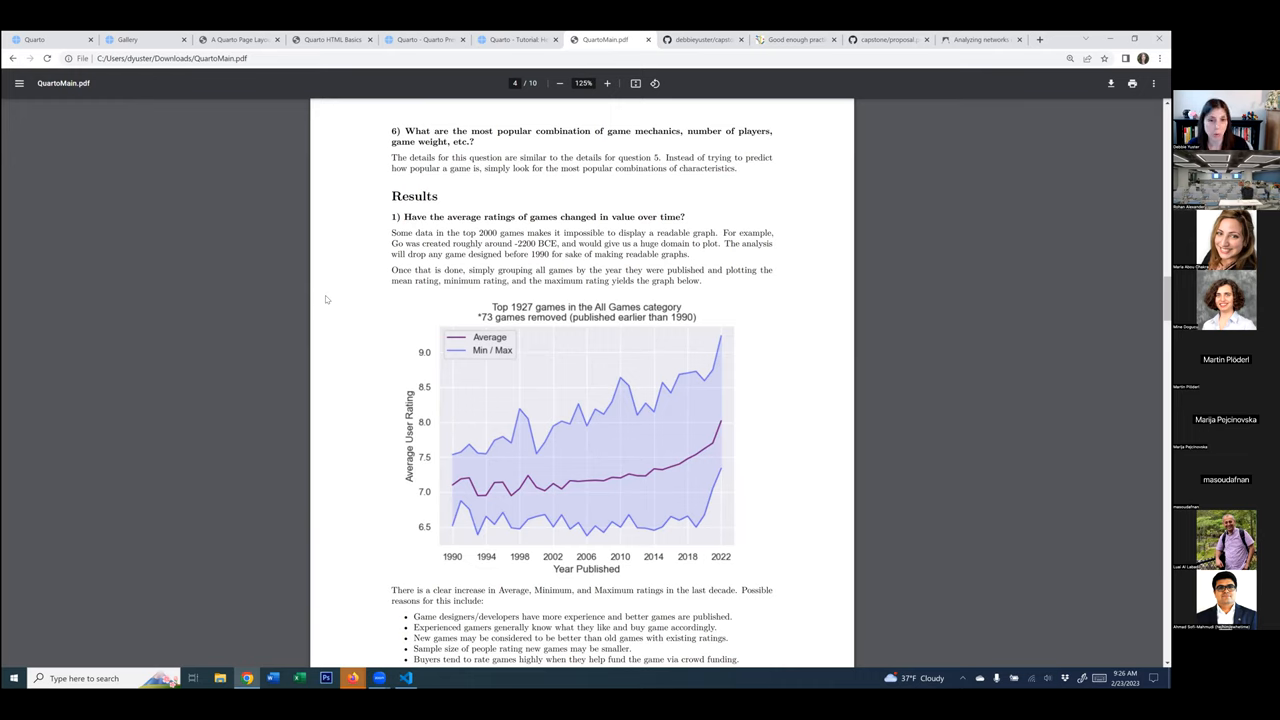
mouse_move(367, 303)
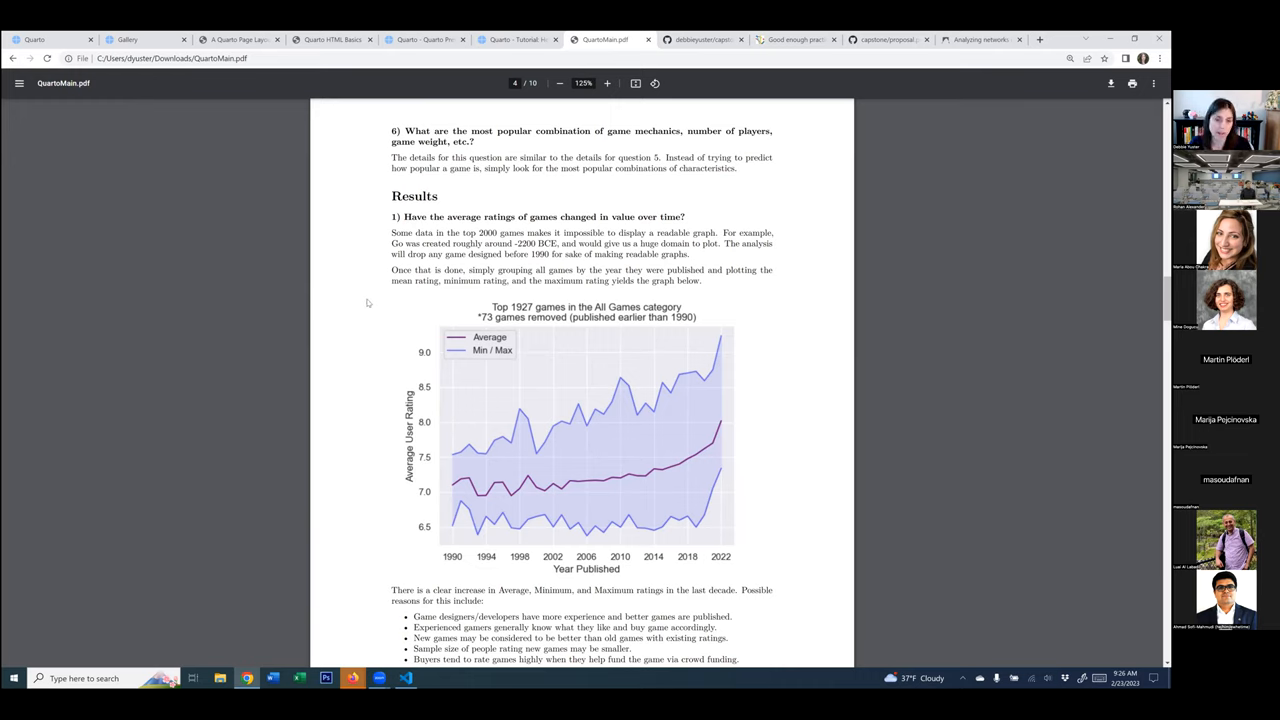
mouse_move(596, 245)
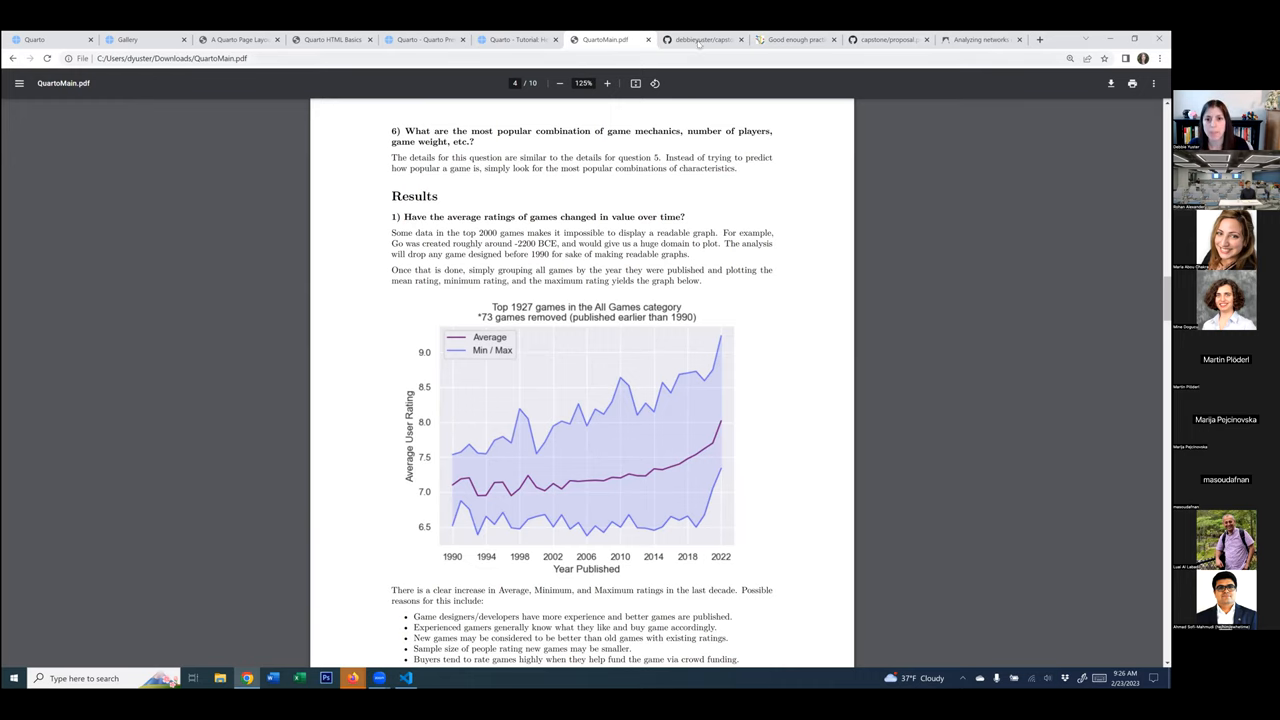
- Show the capstone template repository, then the PLOS 'Good enough practices' article
click(700, 39)
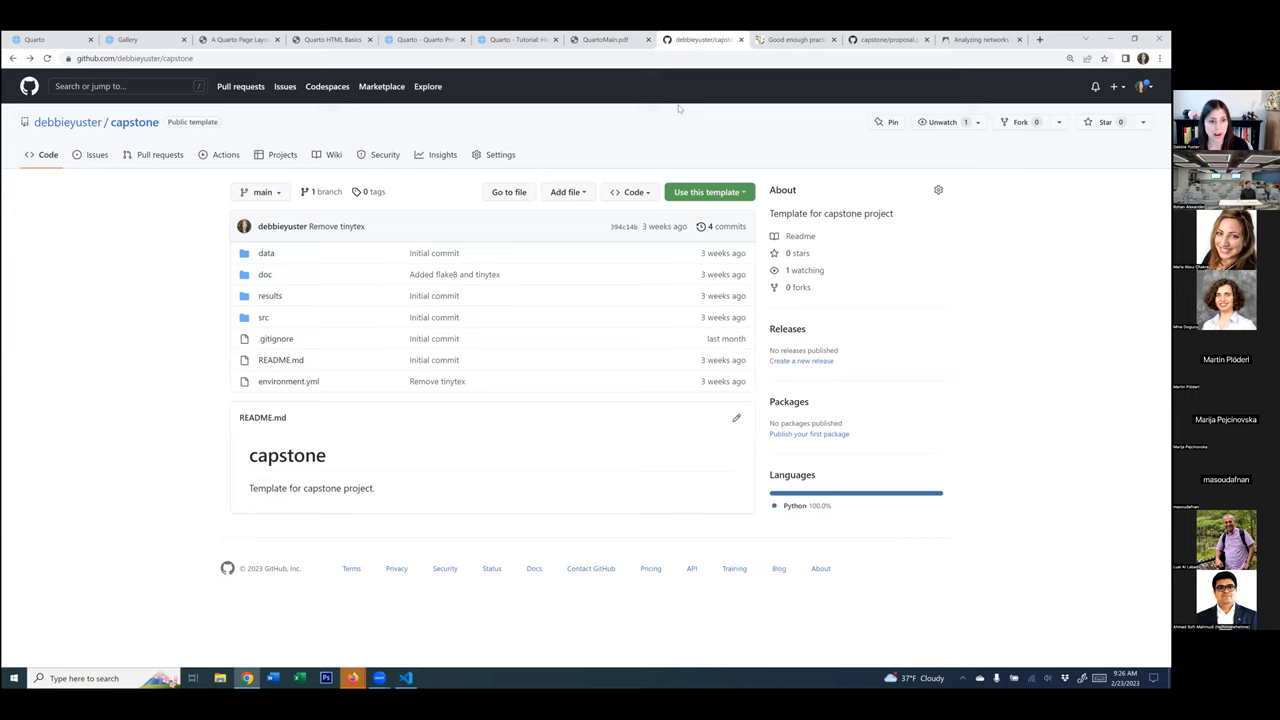
mouse_move(153, 414)
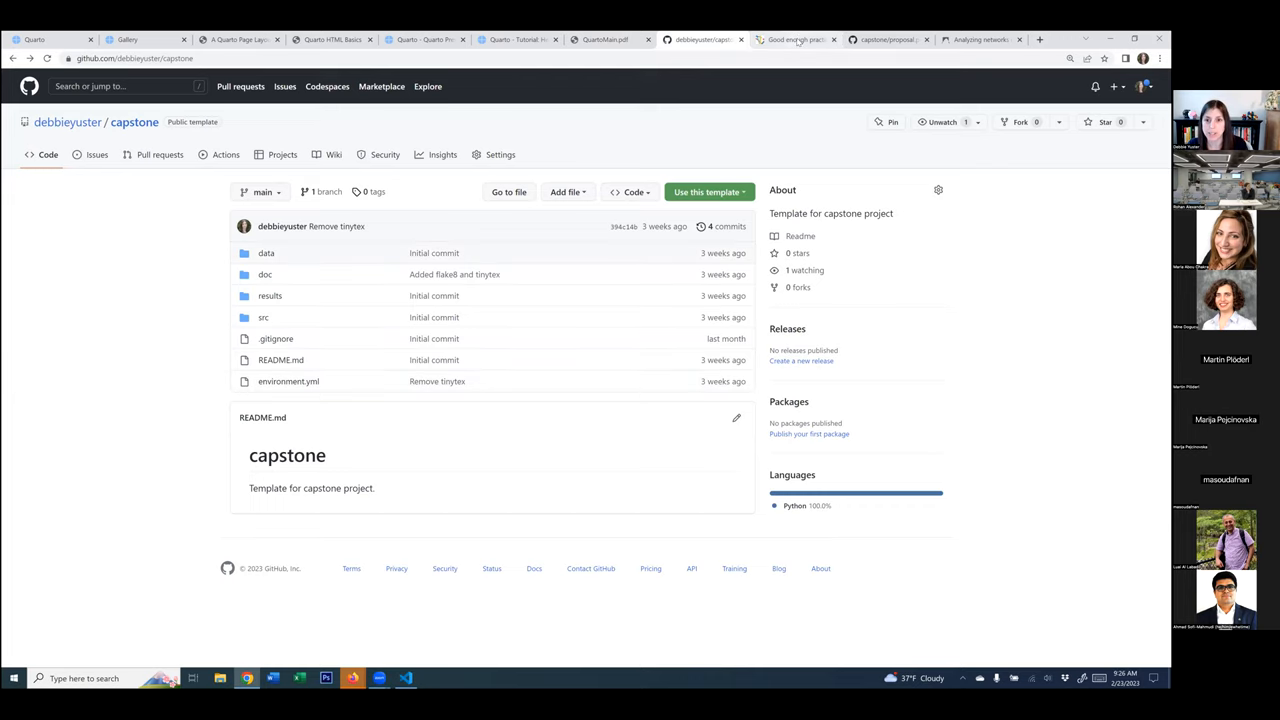
click(793, 39)
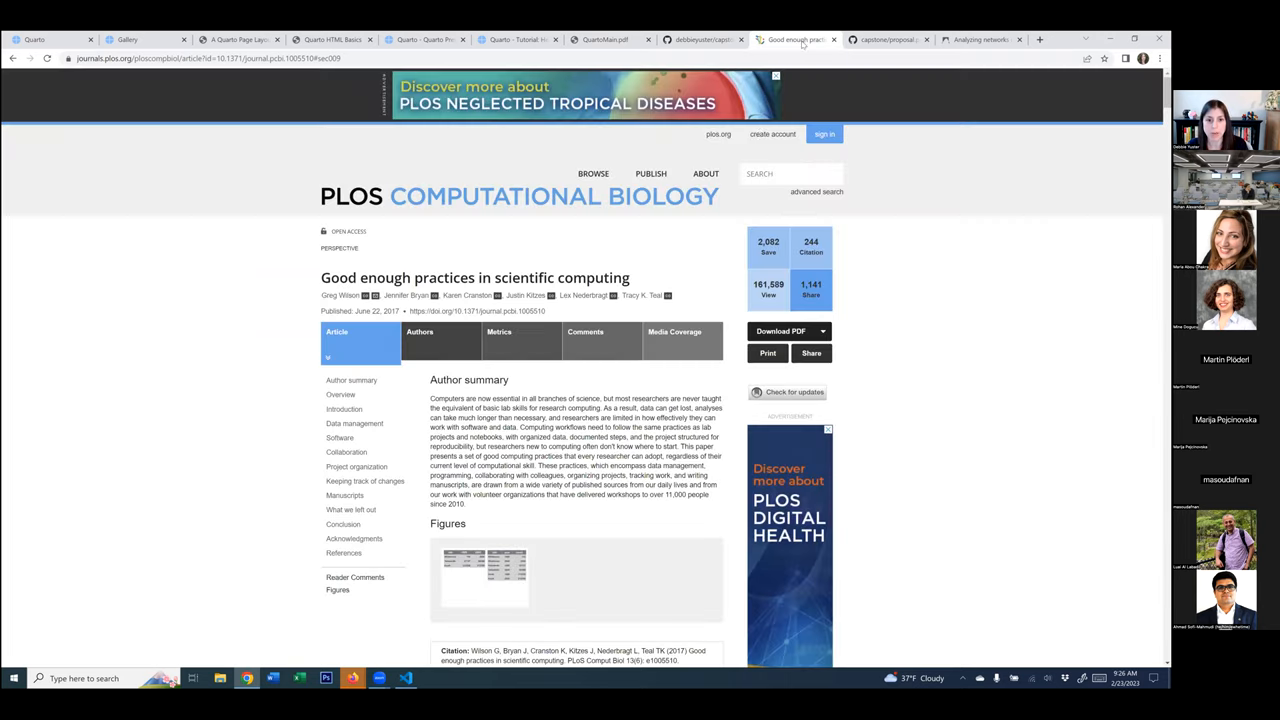
mouse_move(475, 214)
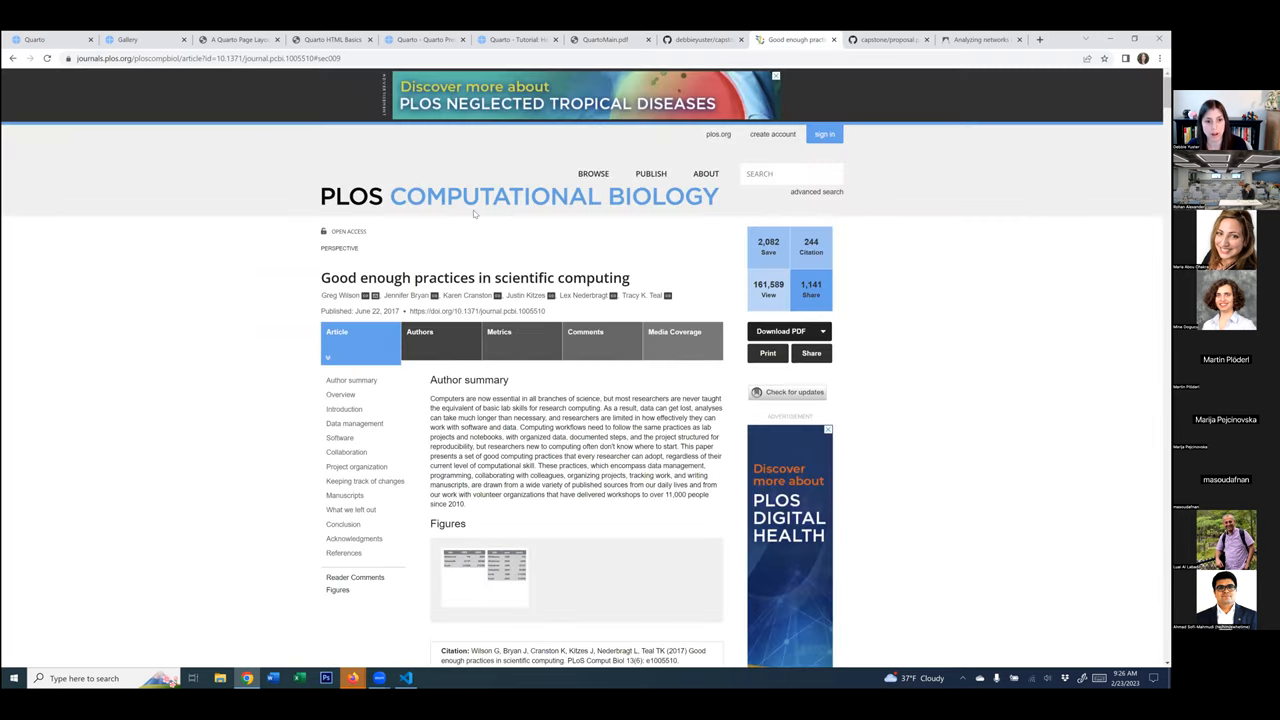
mouse_move(237, 313)
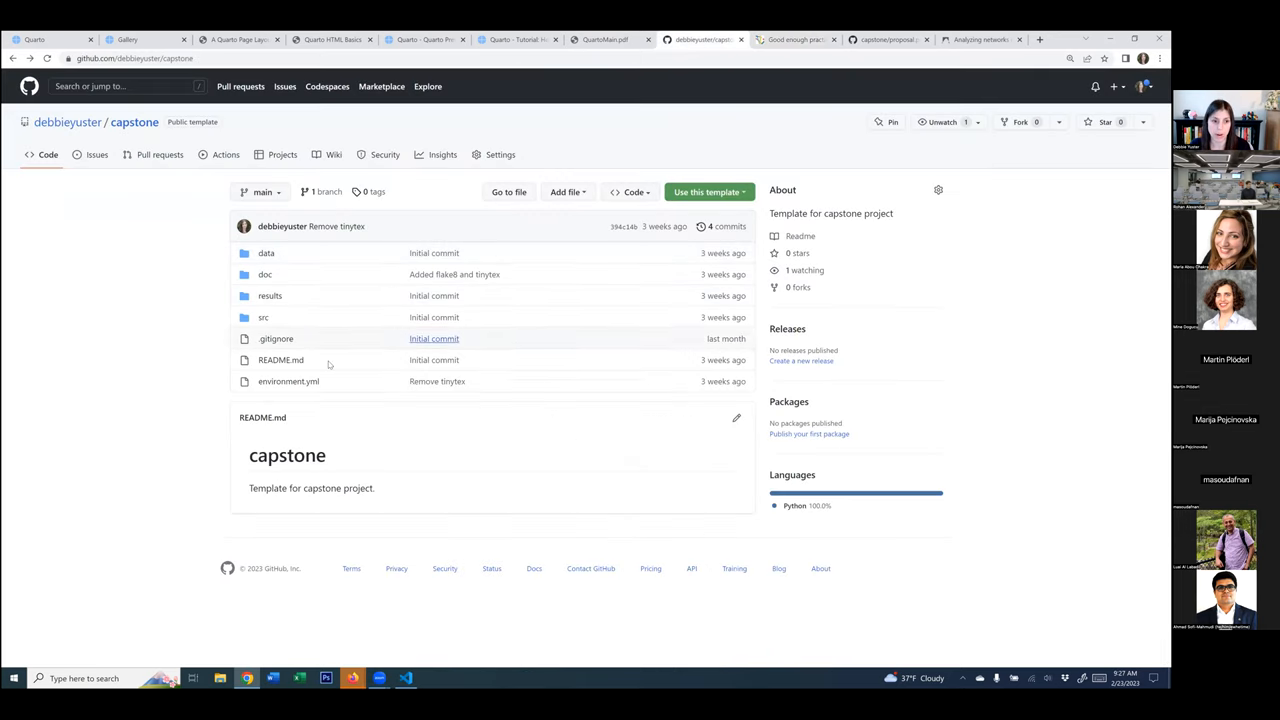
mouse_move(291, 253)
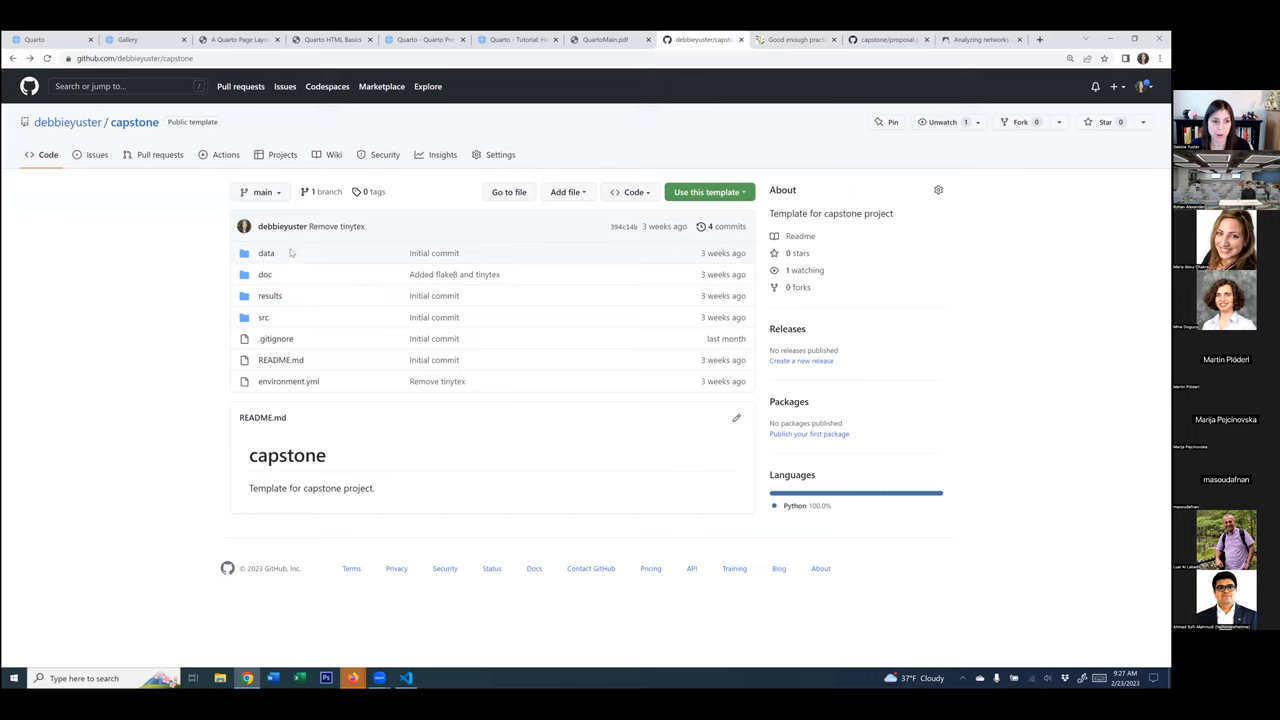
mouse_move(294, 254)
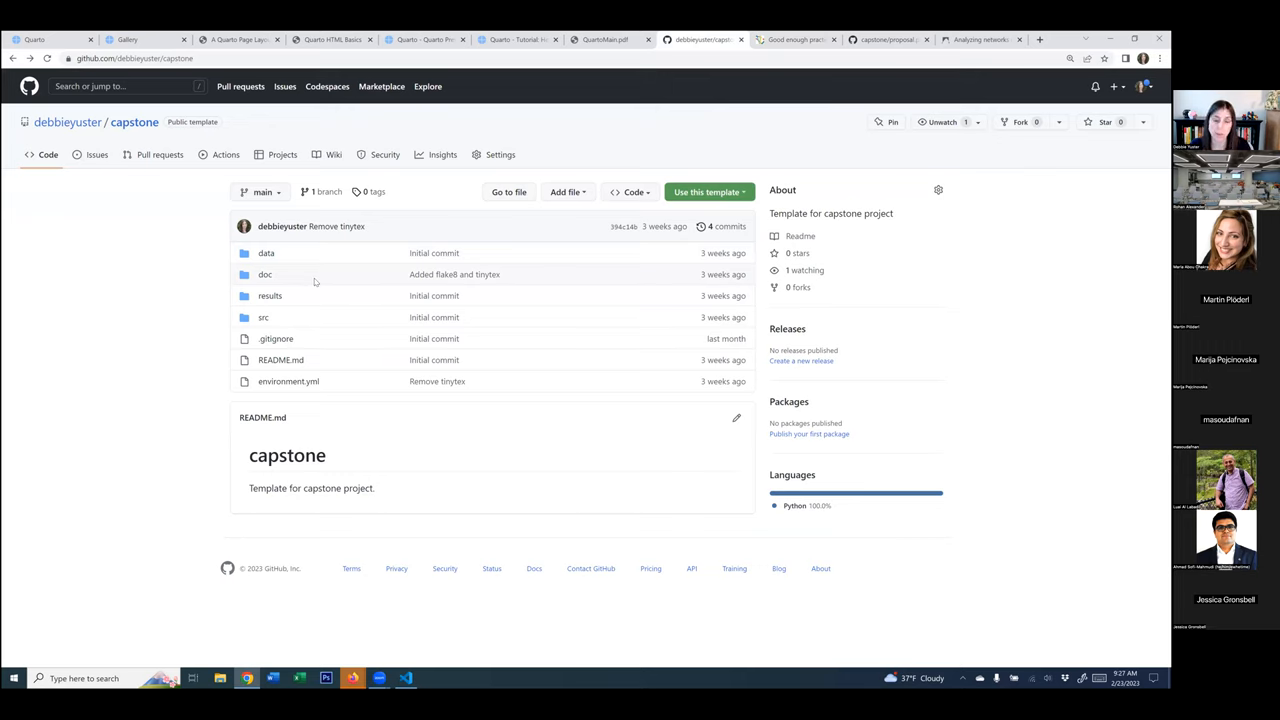
mouse_move(297, 298)
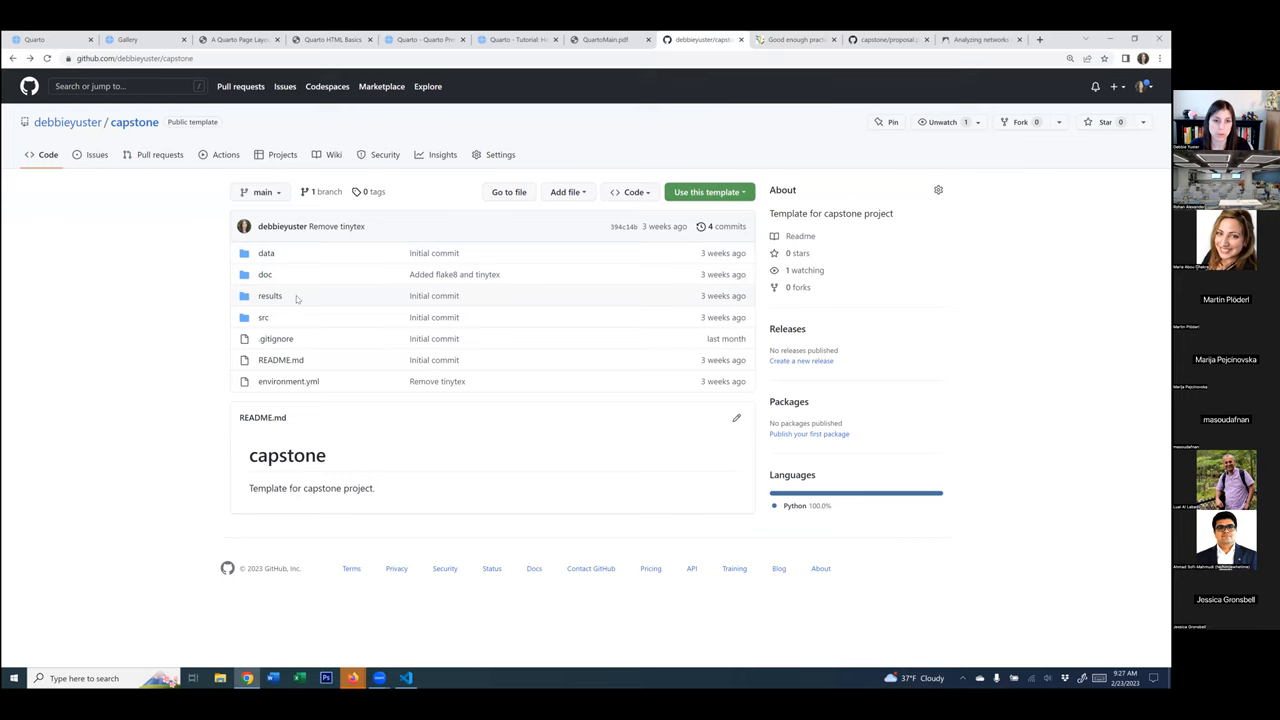
mouse_move(267, 306)
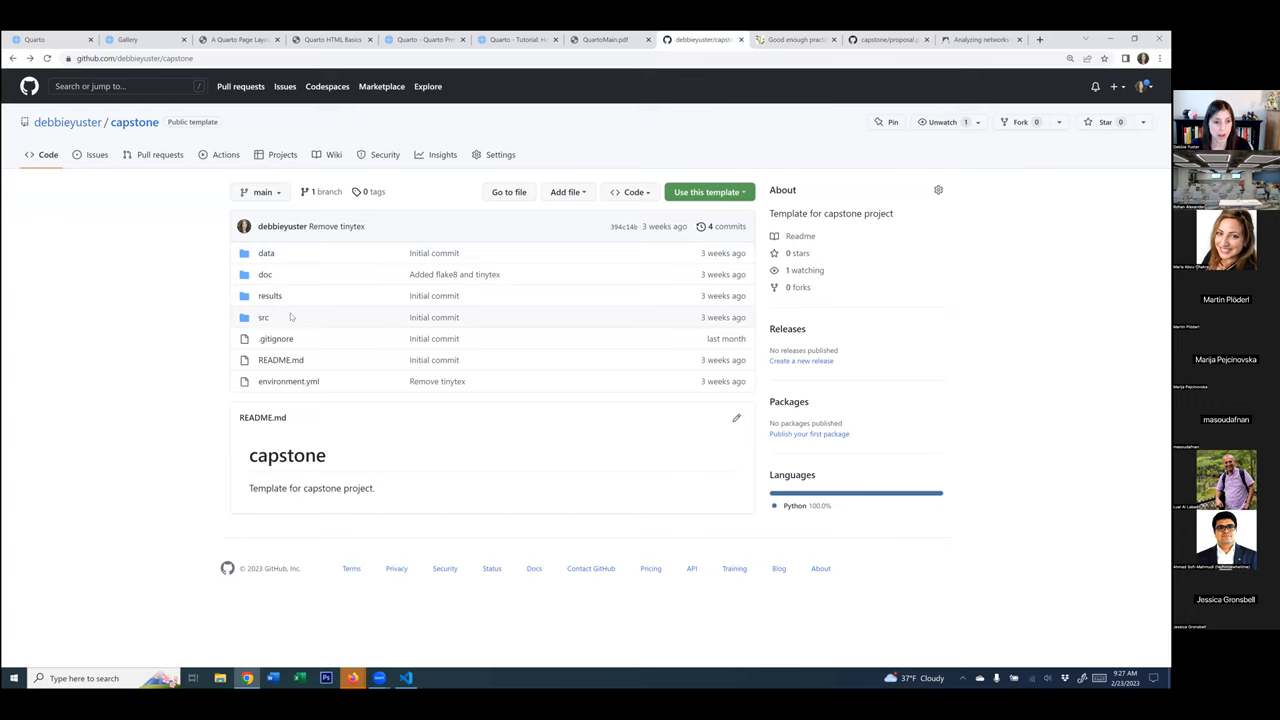
mouse_move(353, 371)
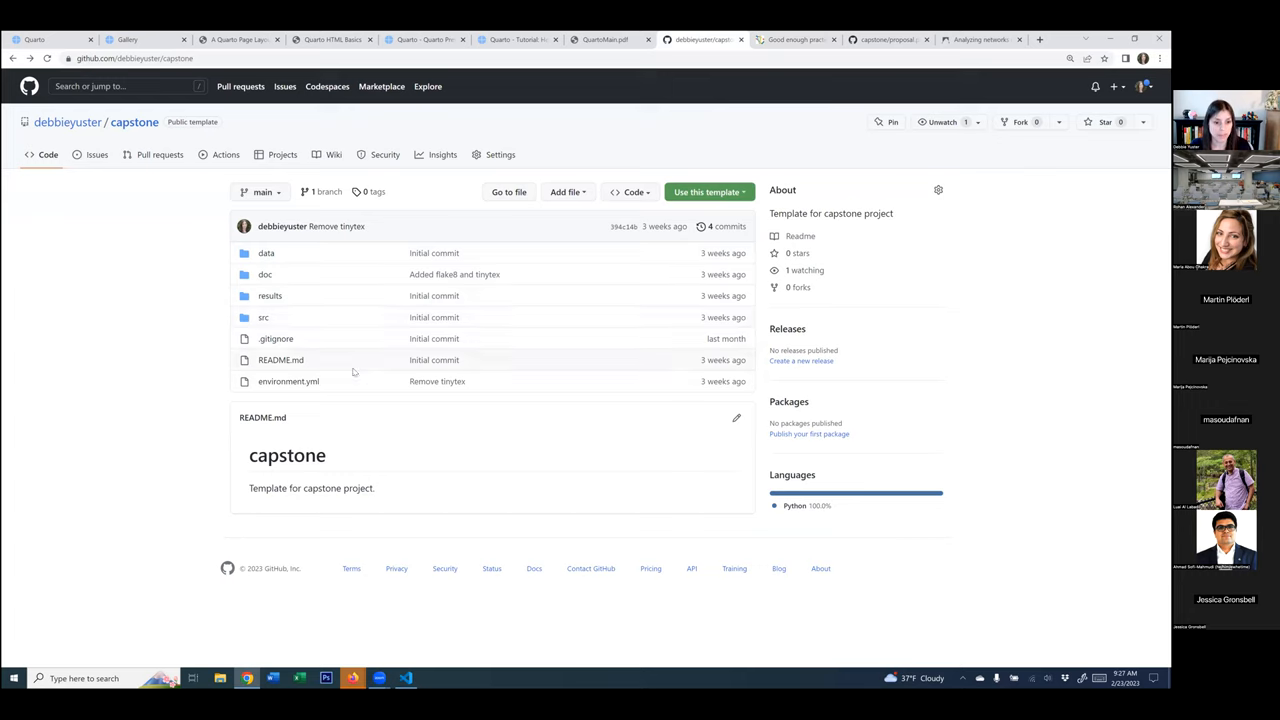
mouse_move(404, 376)
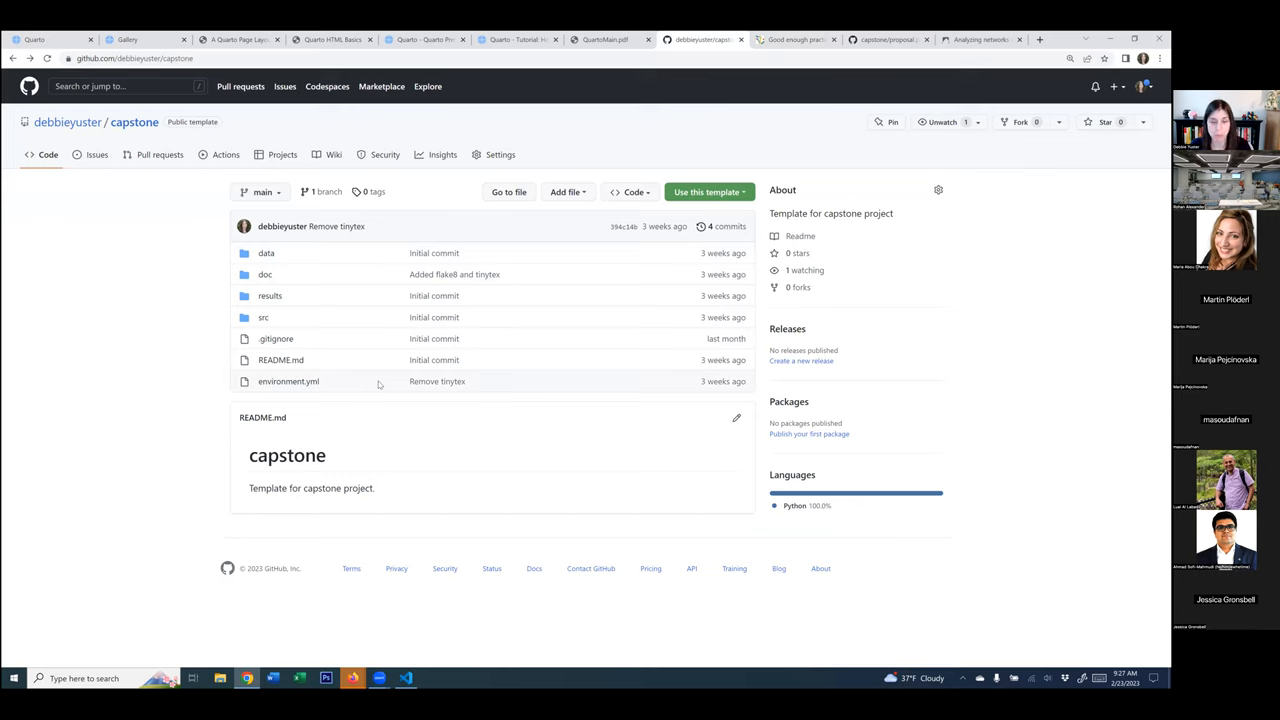
mouse_move(437, 381)
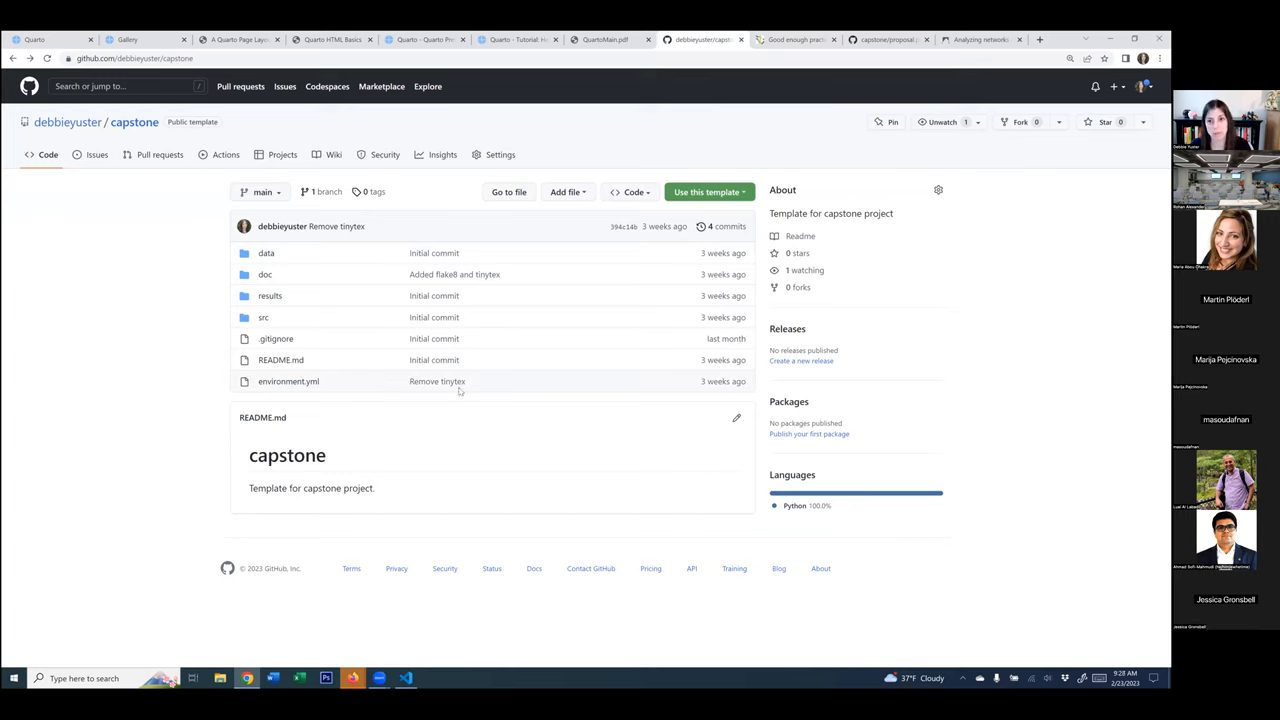
mouse_move(447, 392)
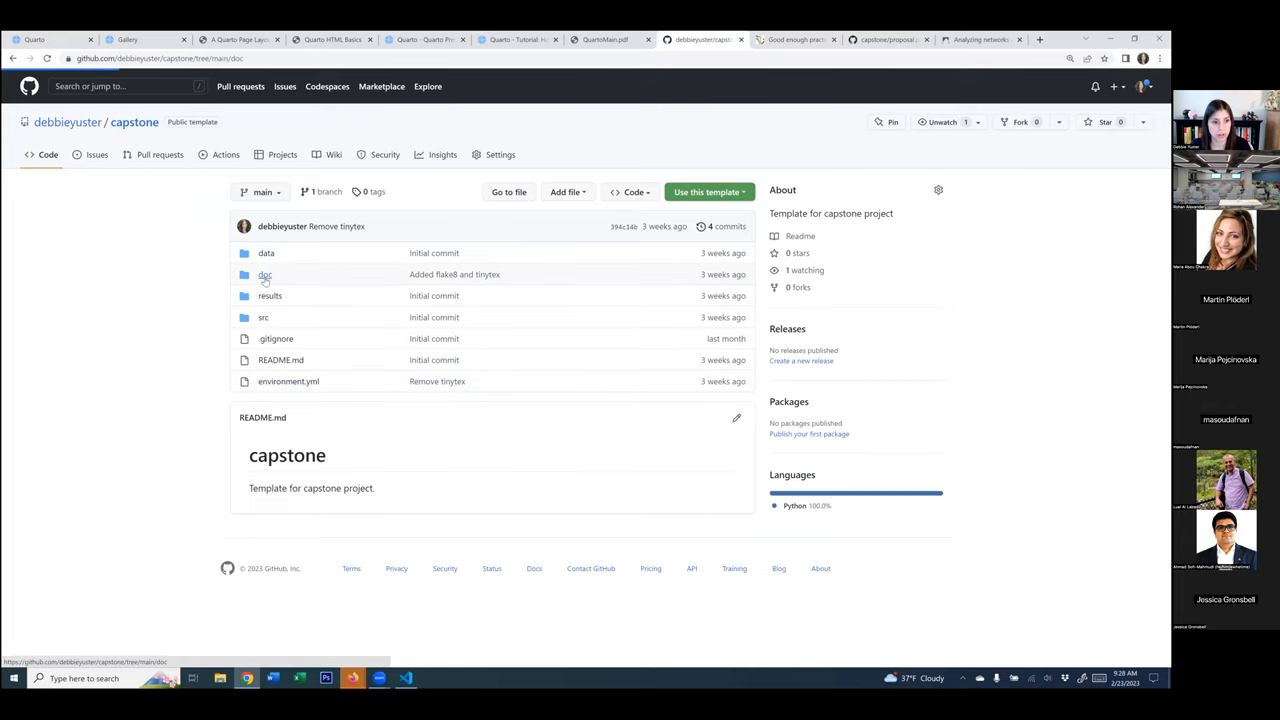
- Open doc/proposal.qmd in the capstone repo and scroll its YAML header and section prompts
click(265, 274)
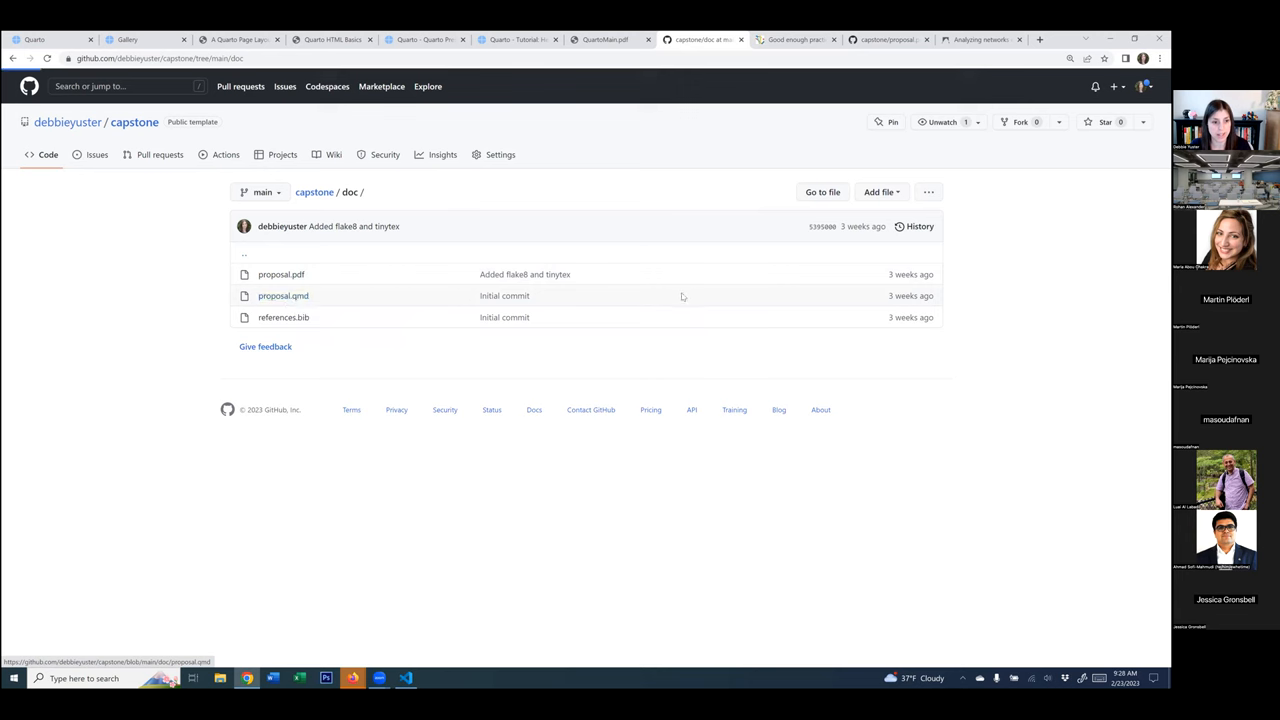
click(283, 295)
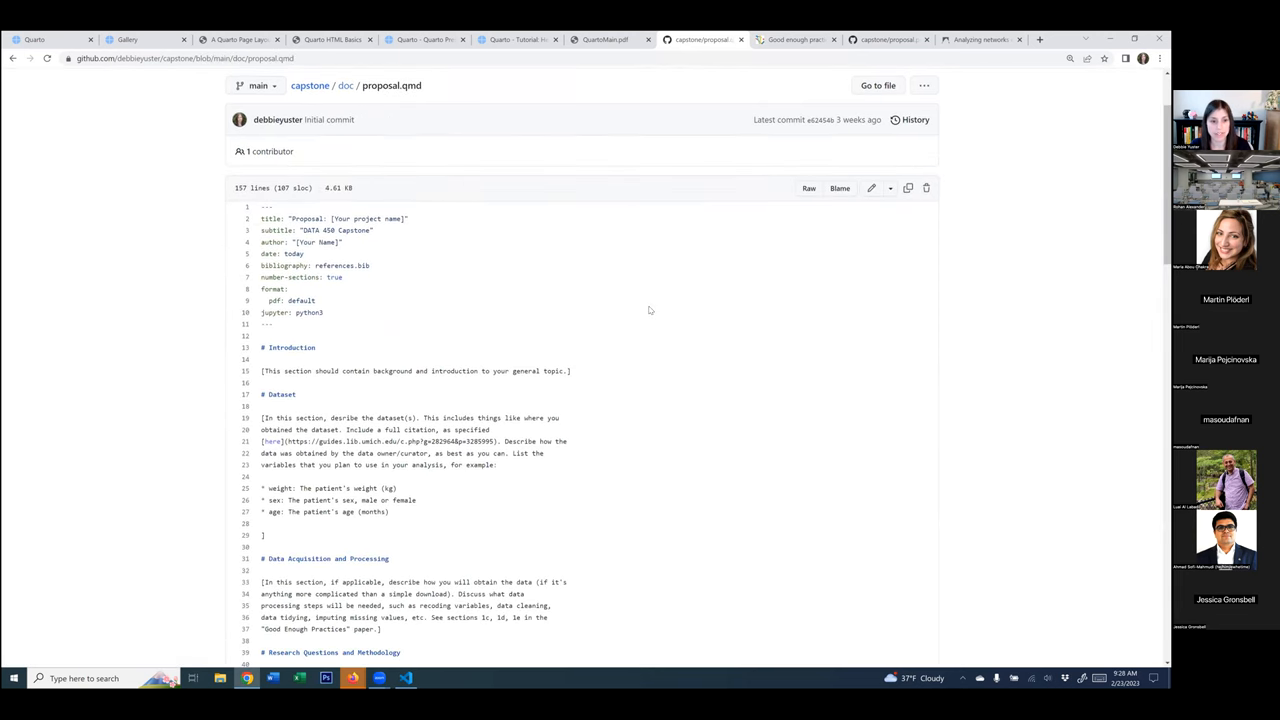
scroll(down, 3)
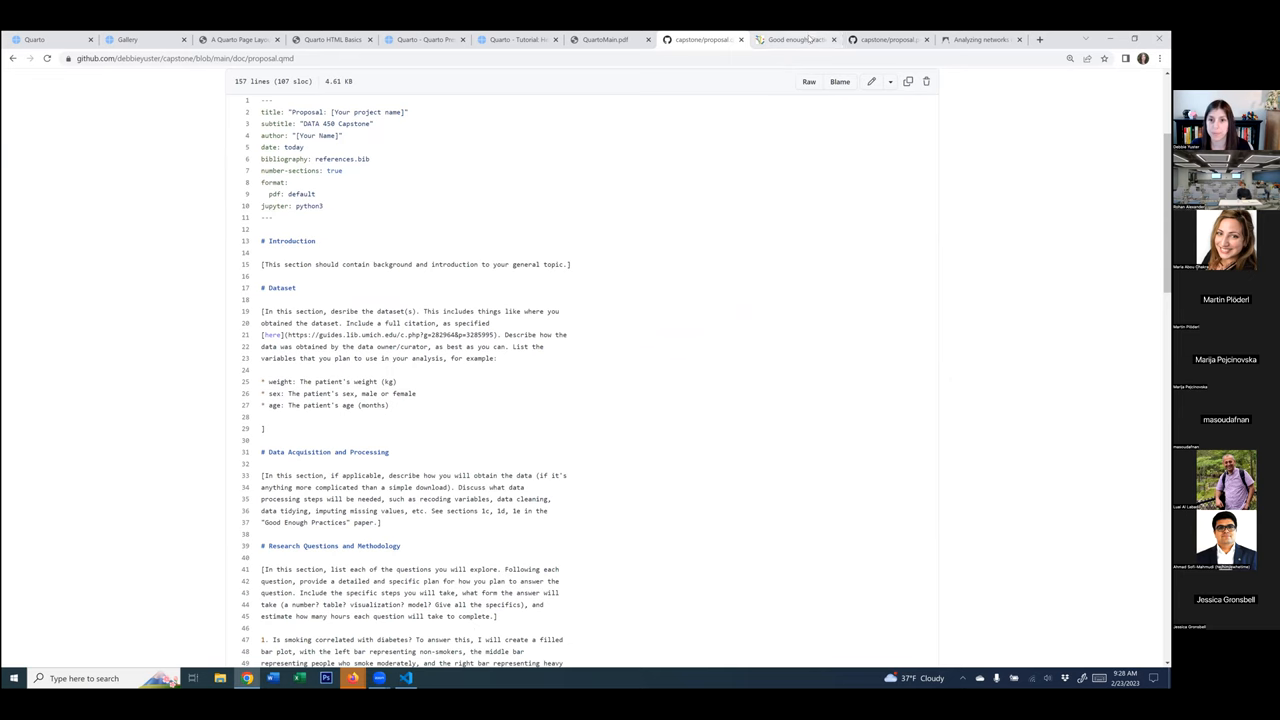
- Scroll proposal.pdf from its Introduction and Dataset sections down to the Work plan and back
click(888, 39)
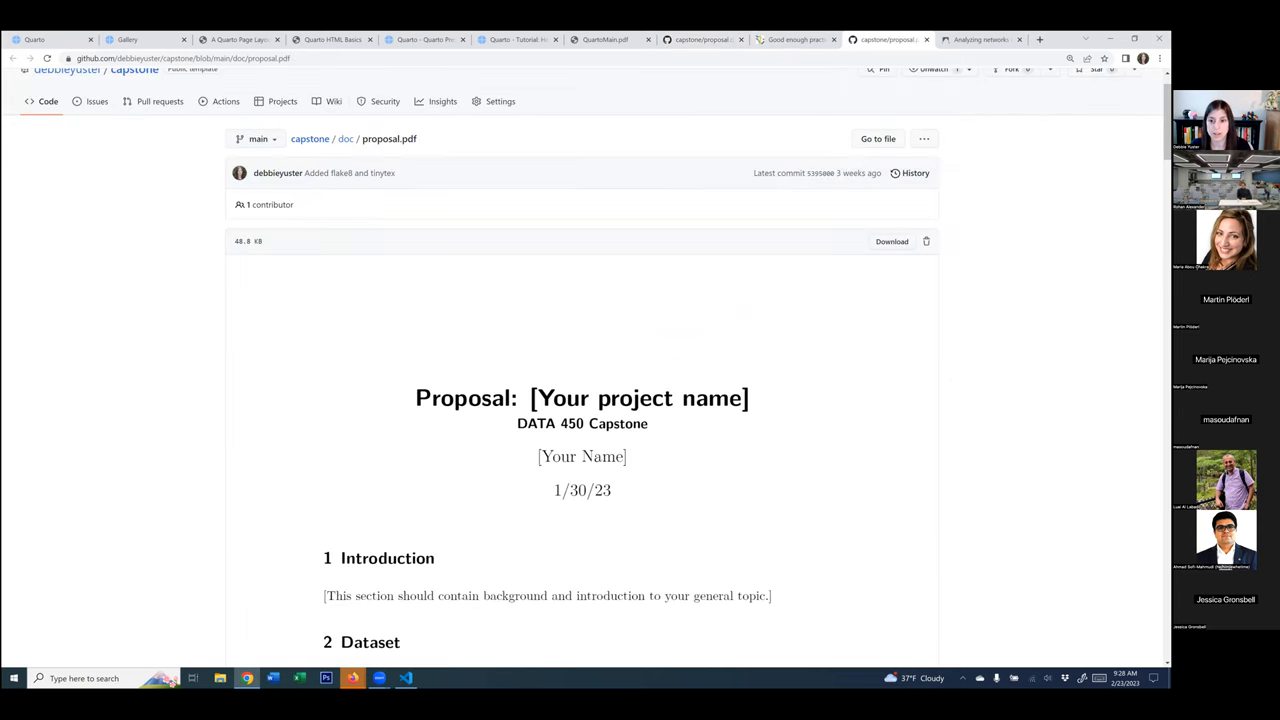
scroll(down, 3)
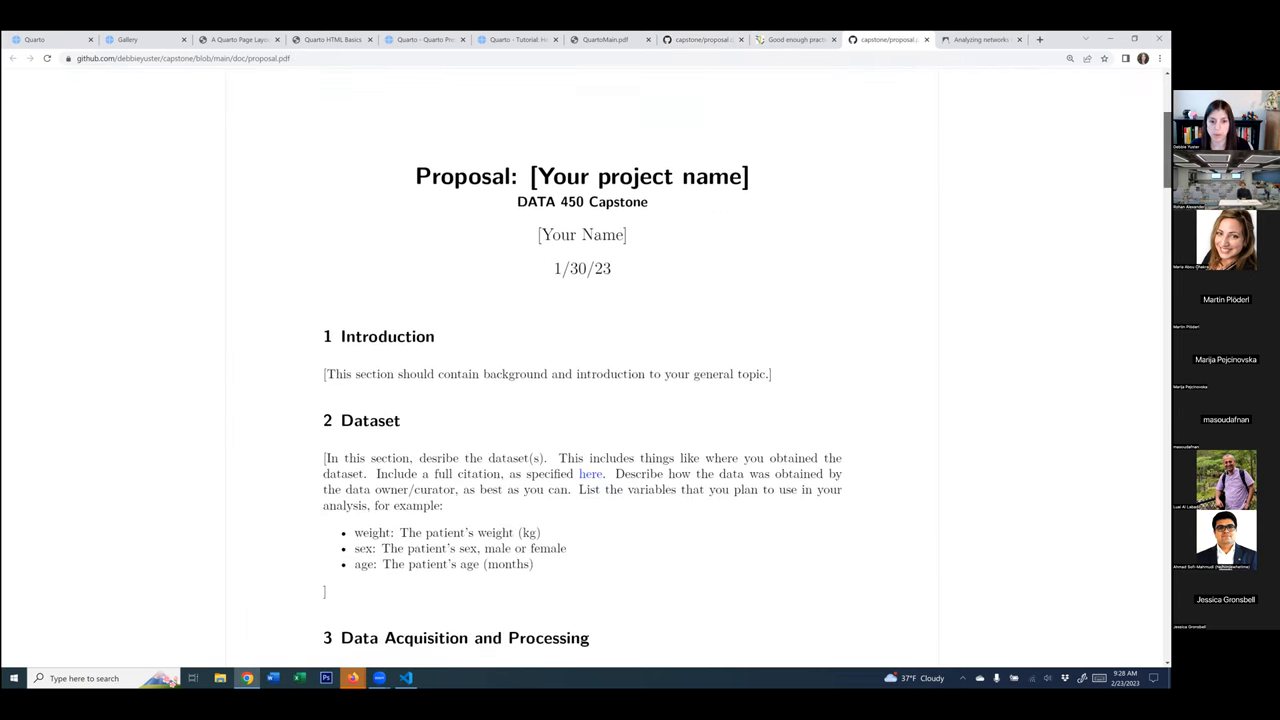
scroll(down, 3)
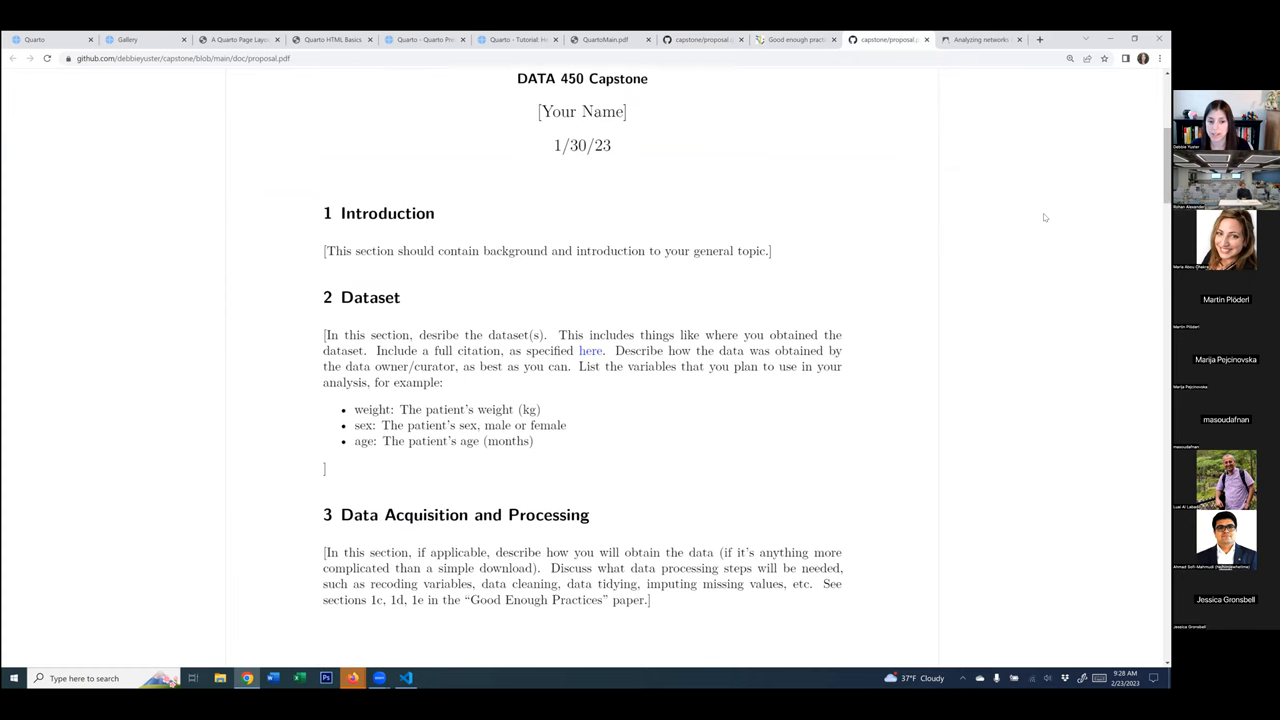
scroll(down, 3)
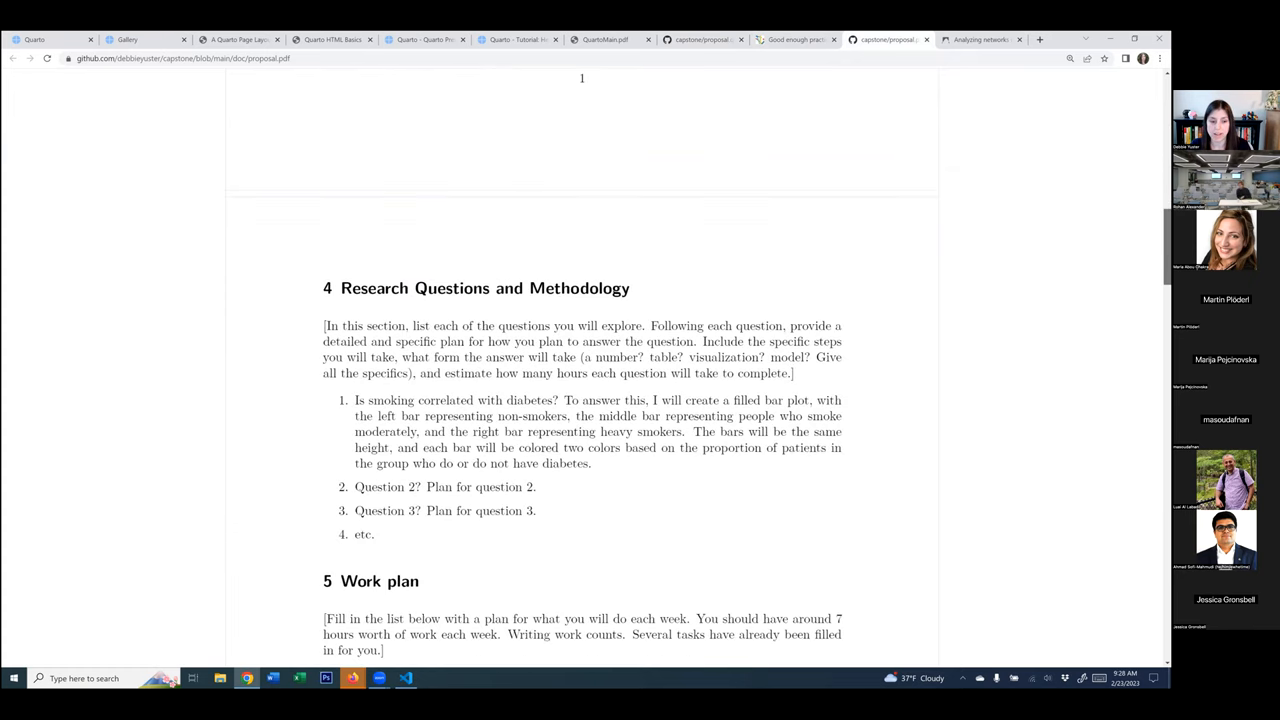
scroll(down, 3)
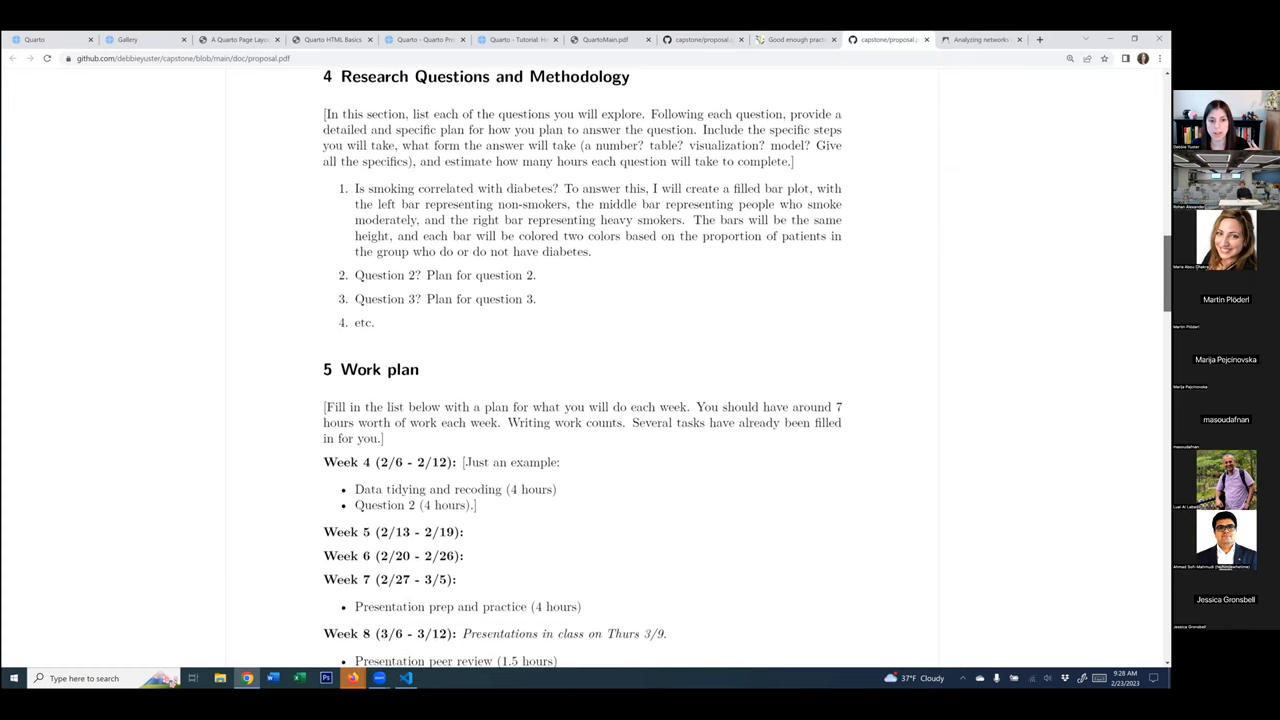
scroll(down, 3)
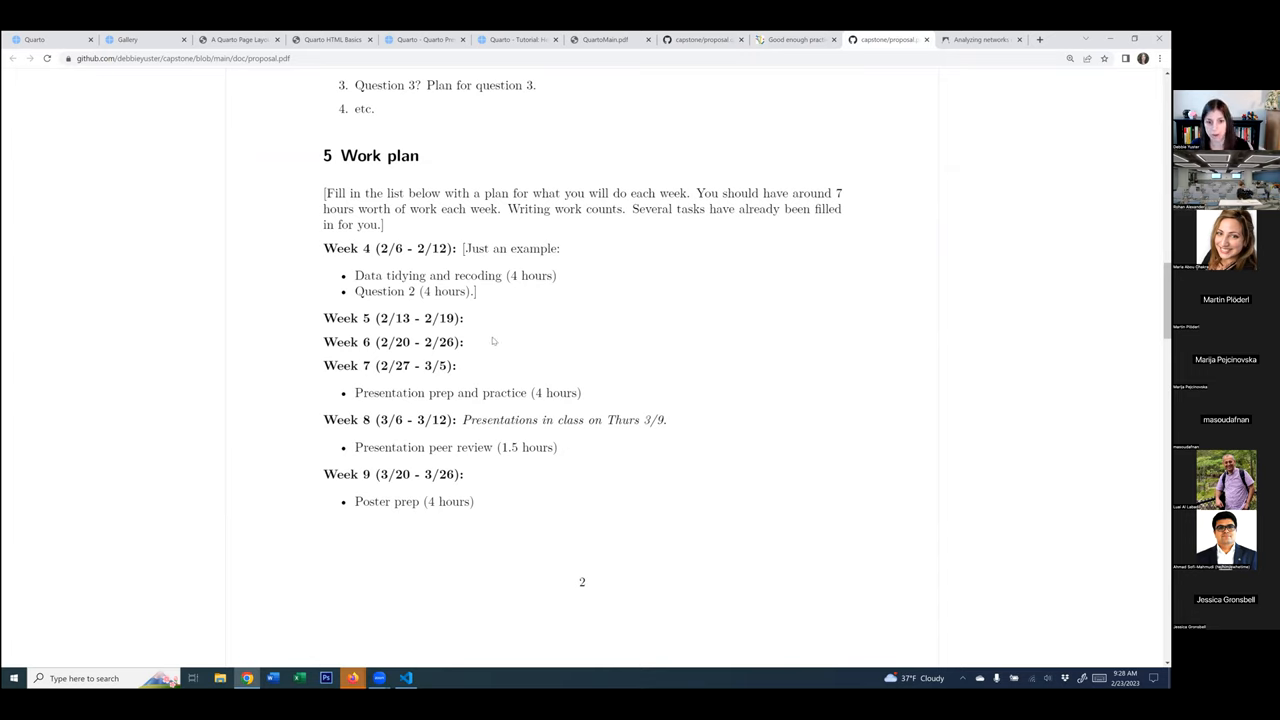
mouse_move(1024, 316)
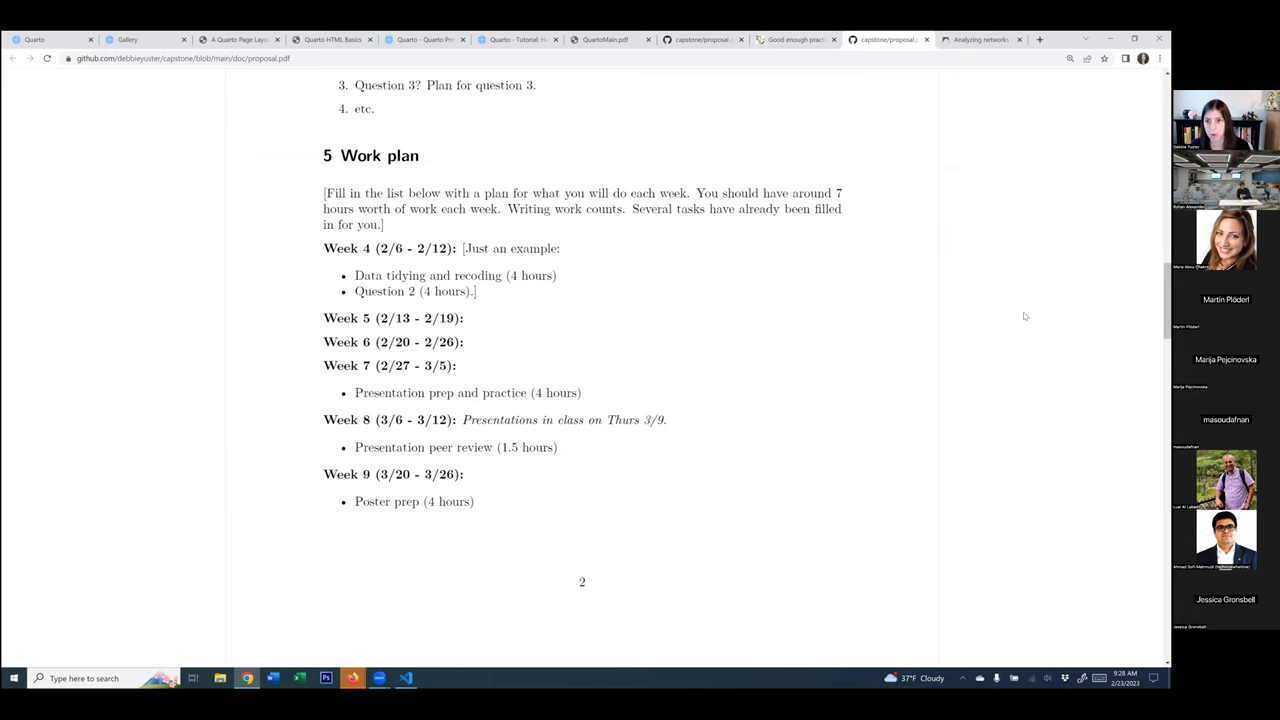
scroll(up, 3)
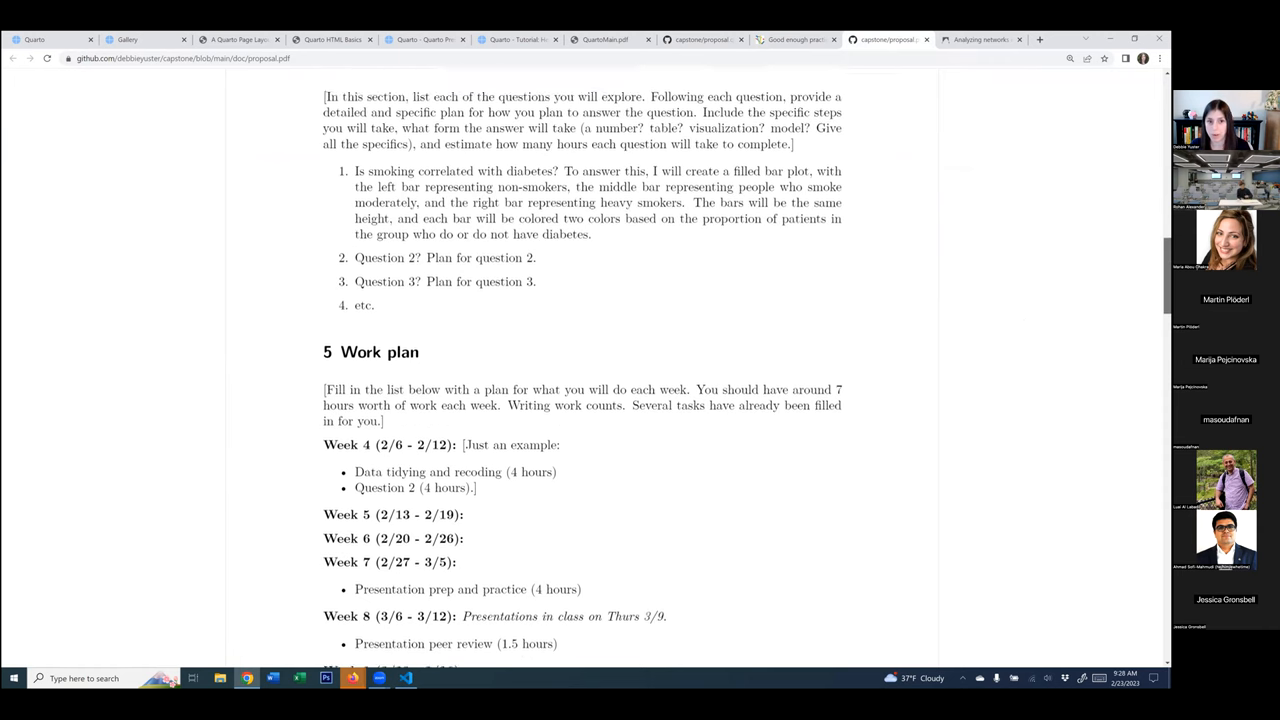
scroll(up, 3)
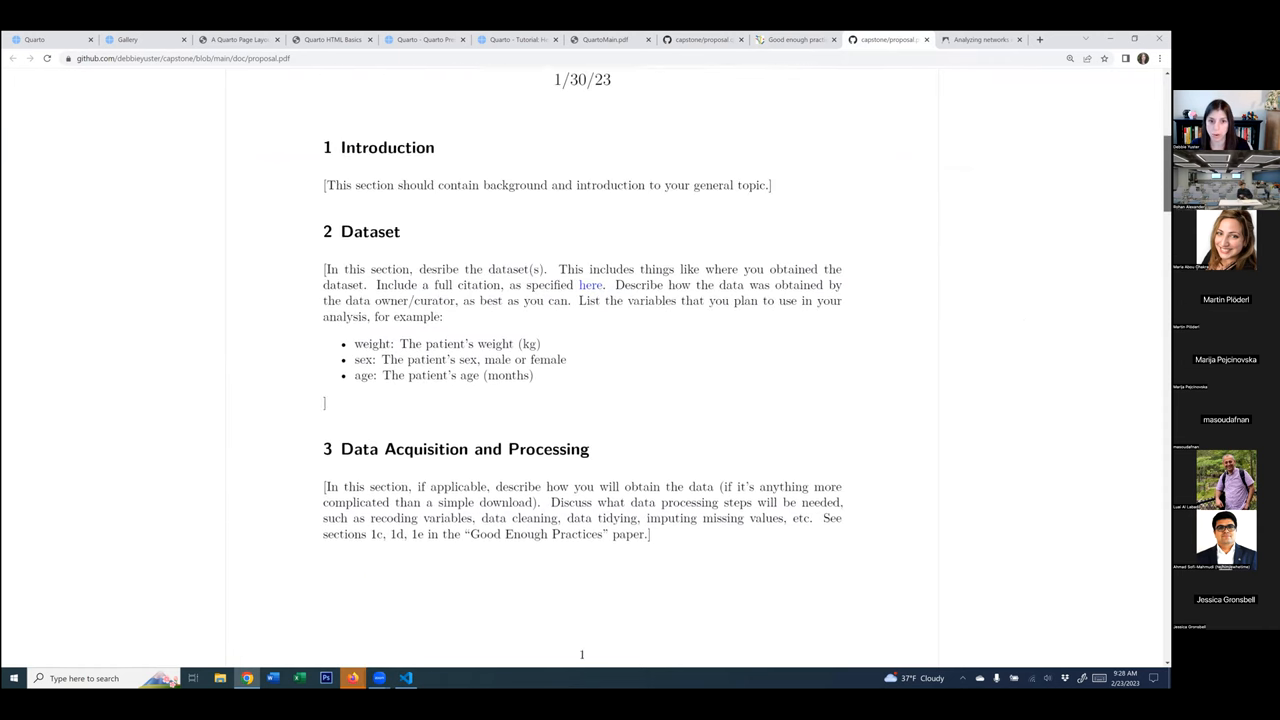
scroll(up, 3)
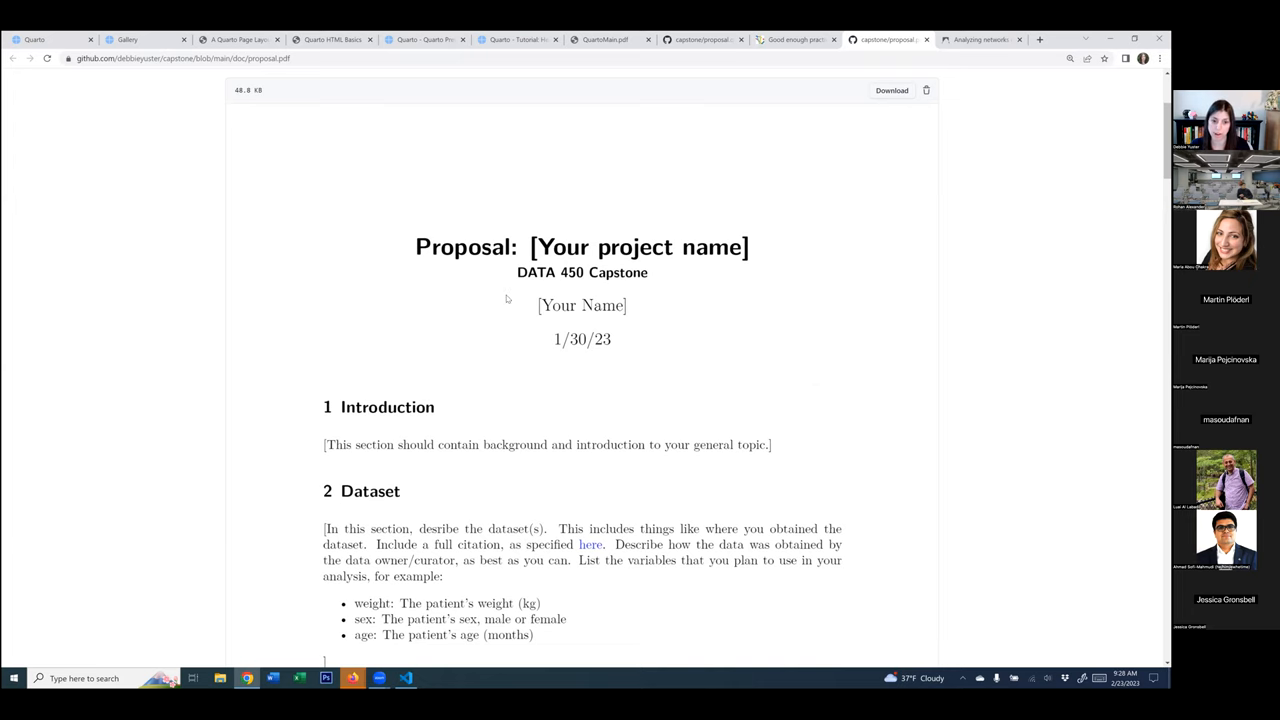
mouse_move(949, 78)
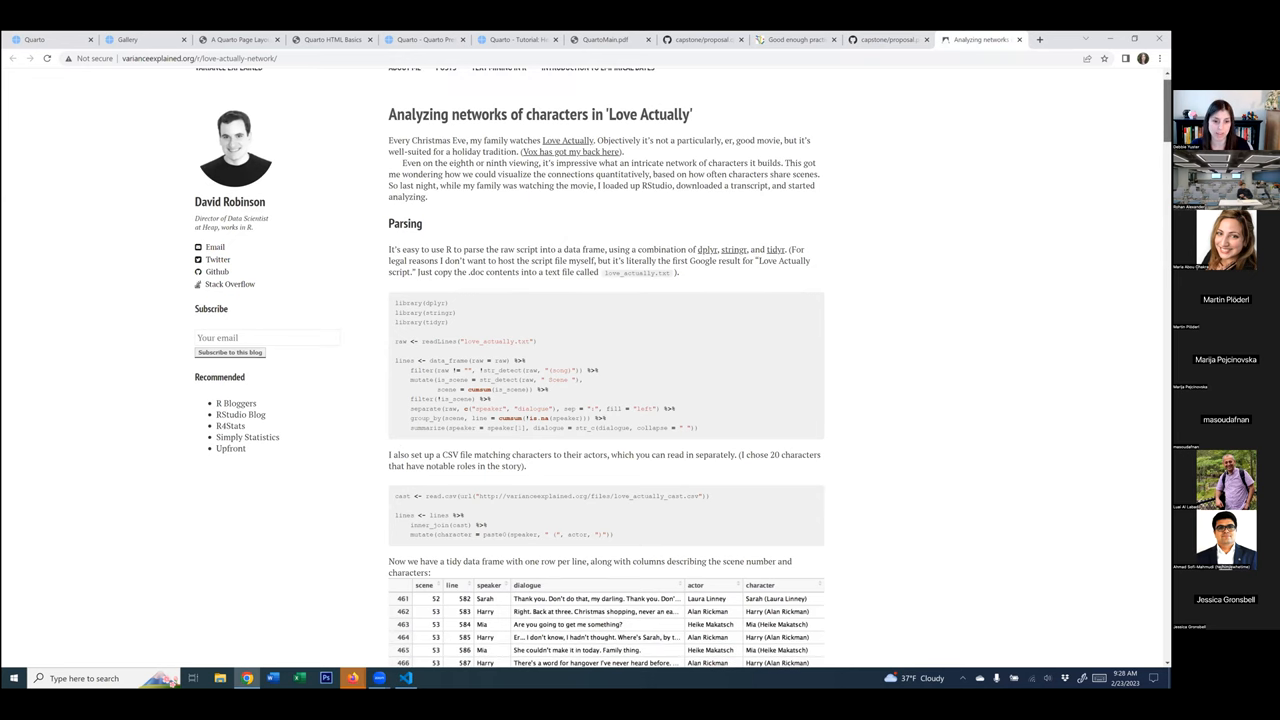
- Scroll the Love Actually post past its R parsing code, dendrogram, heatmap and network plot
scroll(down, 3)
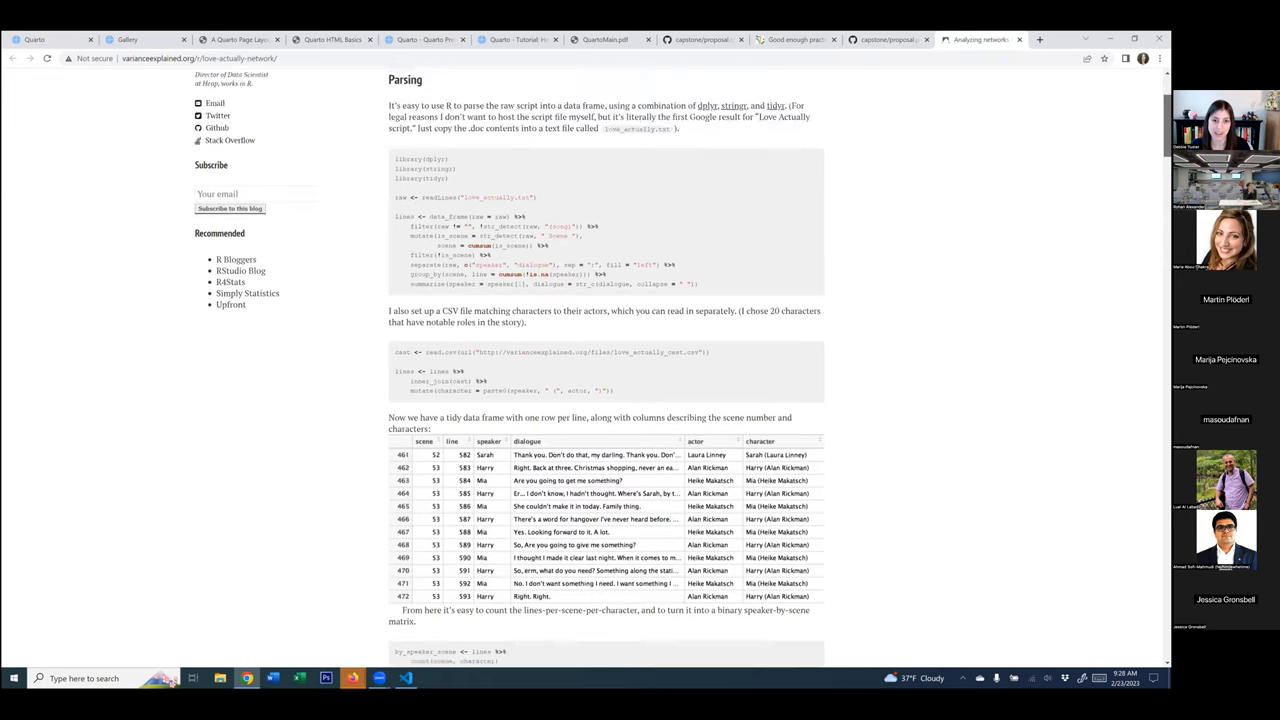
scroll(down, 3)
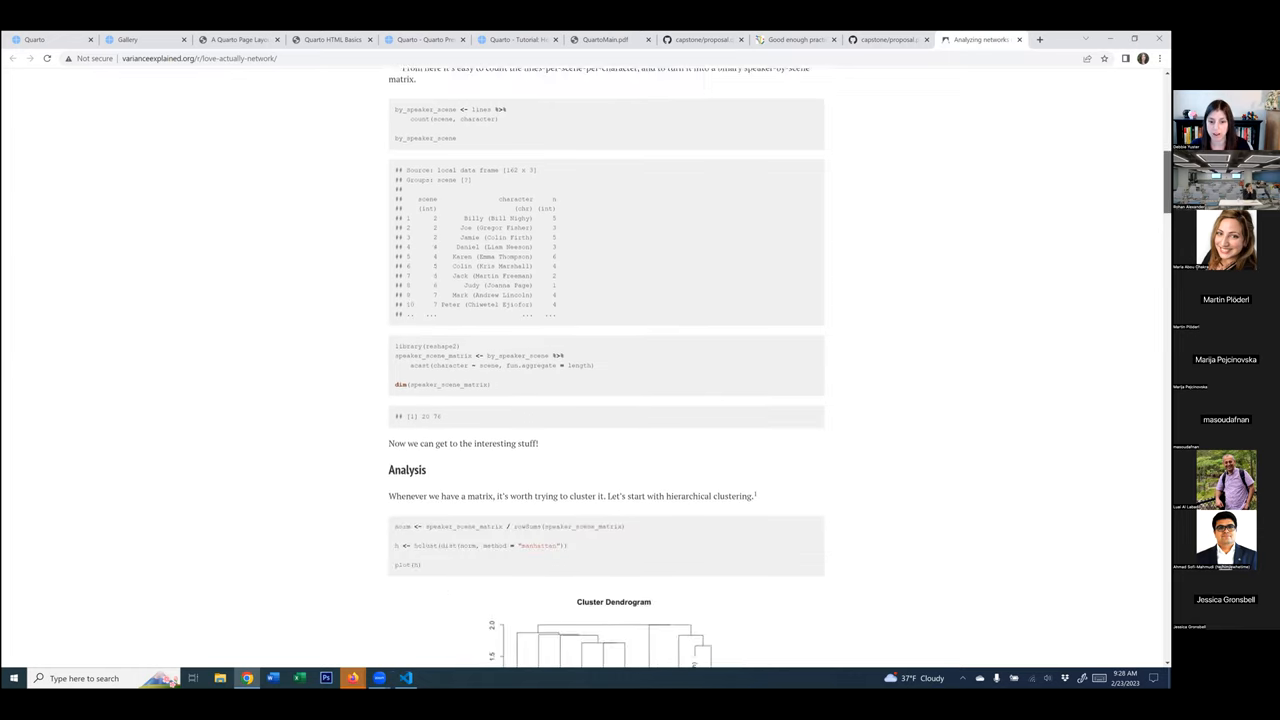
scroll(down, 3)
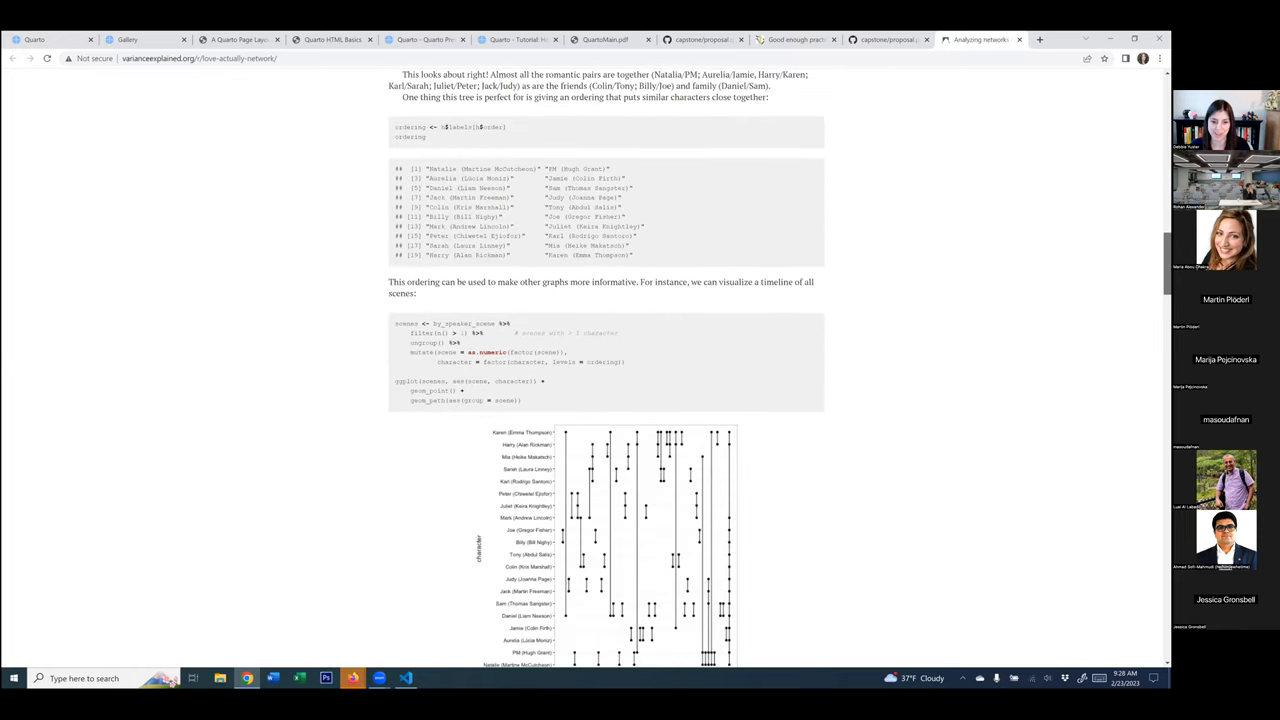
scroll(down, 3)
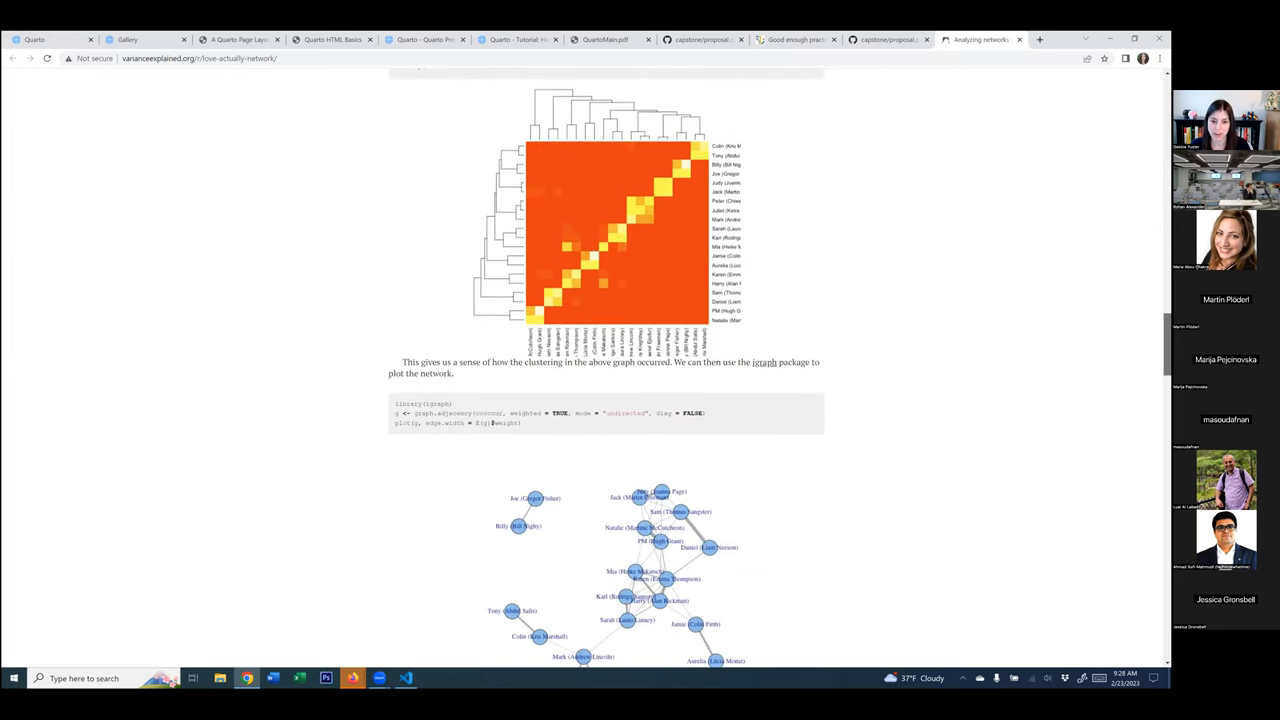
scroll(down, 3)
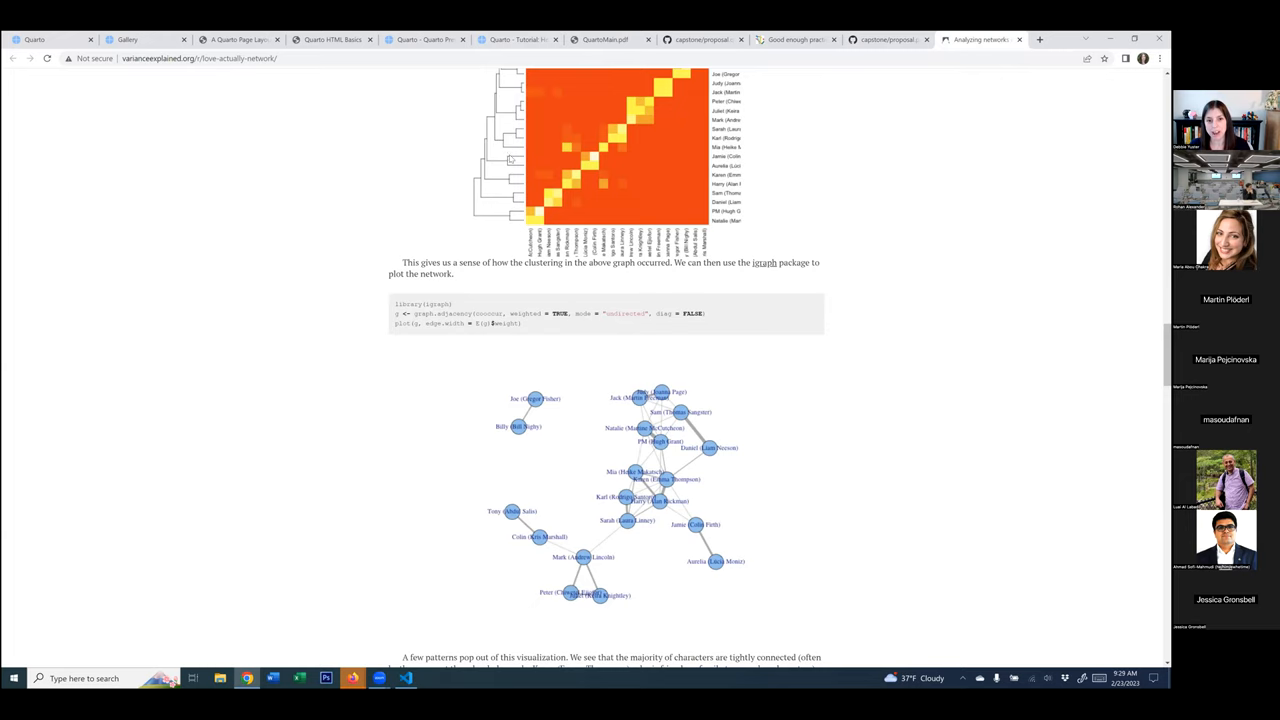
mouse_move(865, 315)
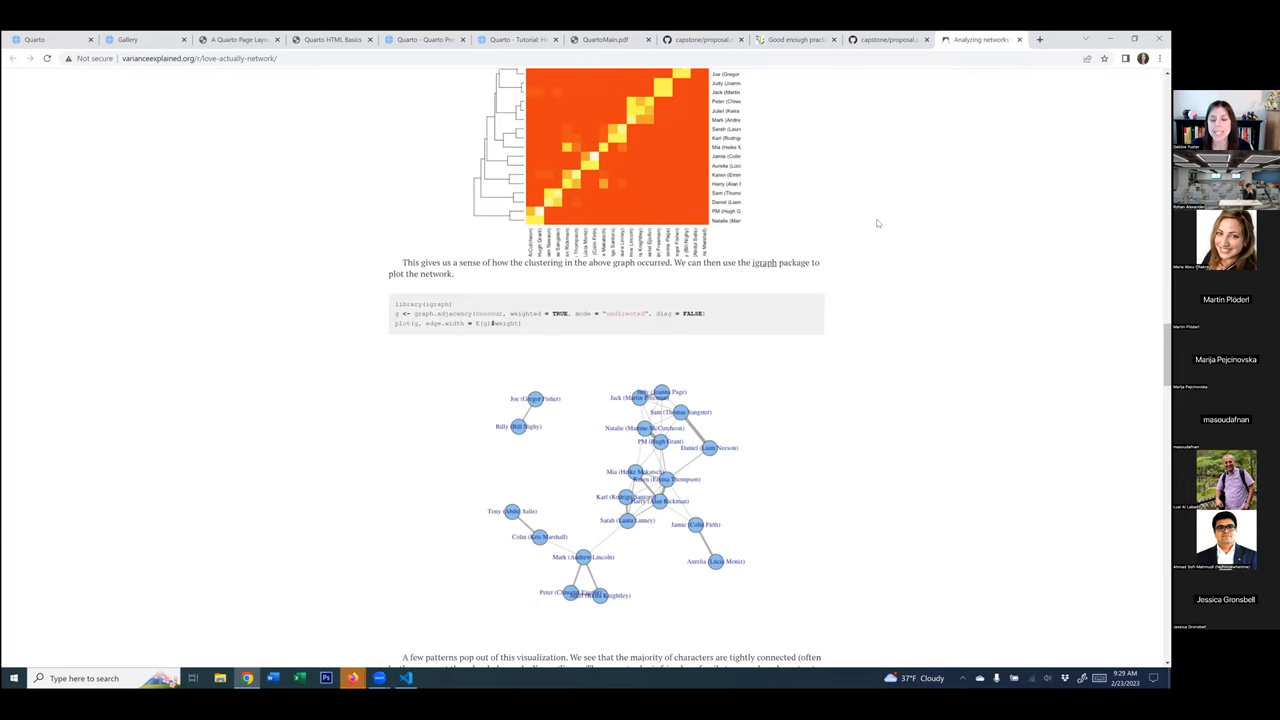
scroll(up, 3)
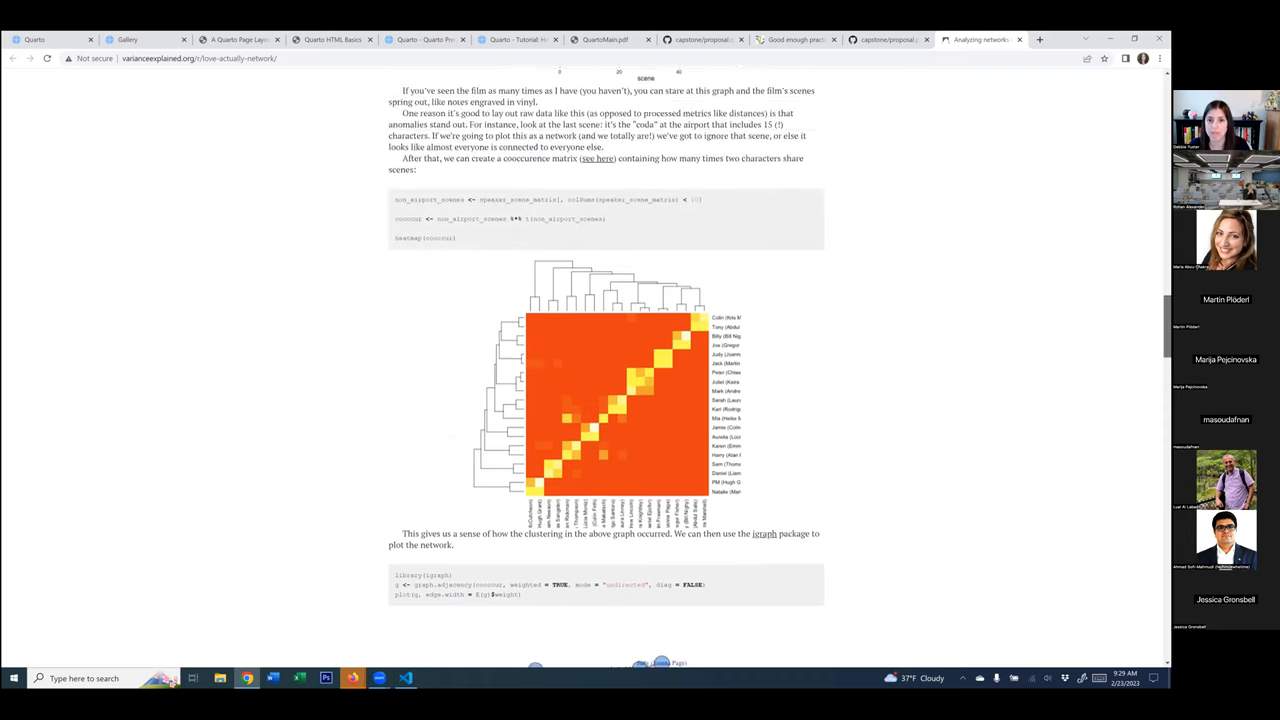
scroll(down, 3)
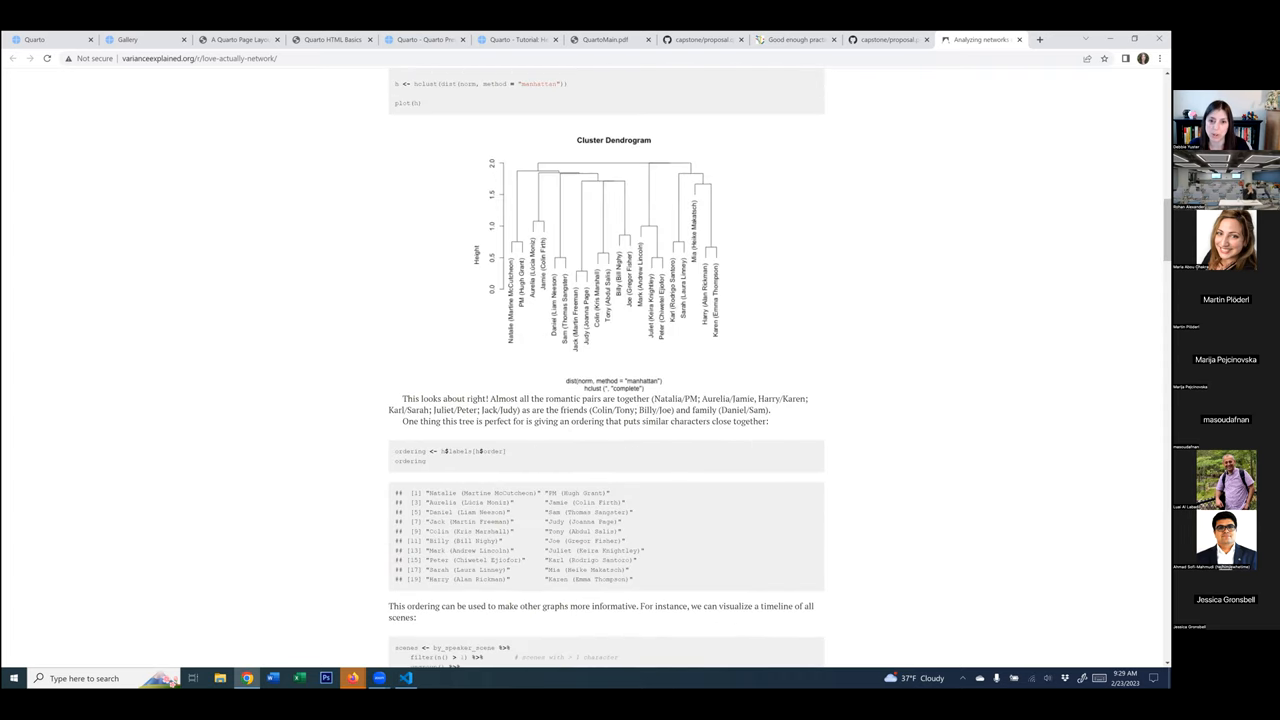